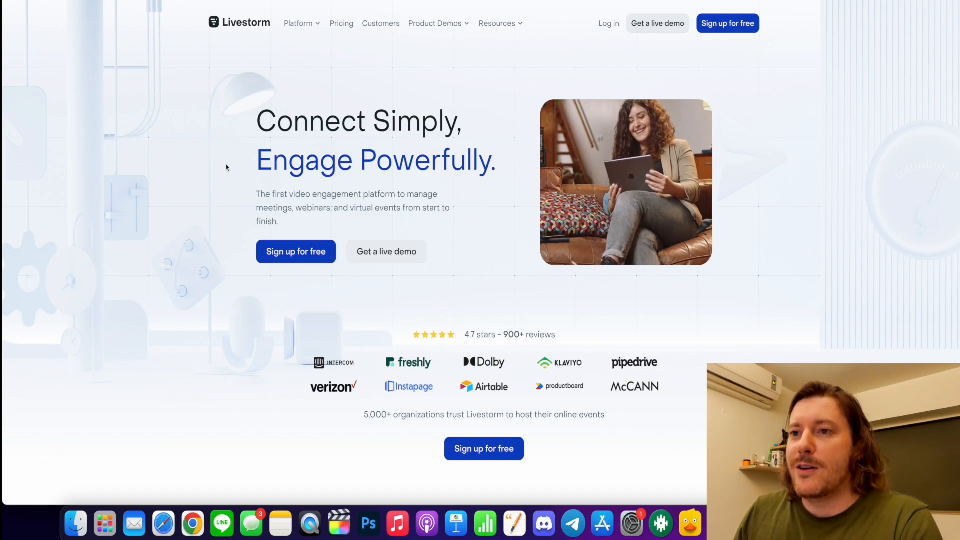
mouse_move(285, 144)
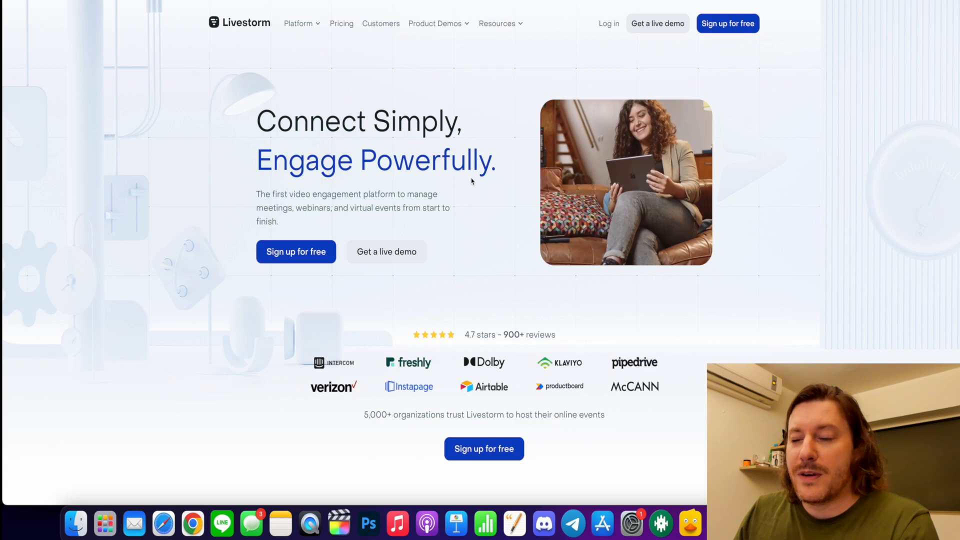
mouse_move(453, 223)
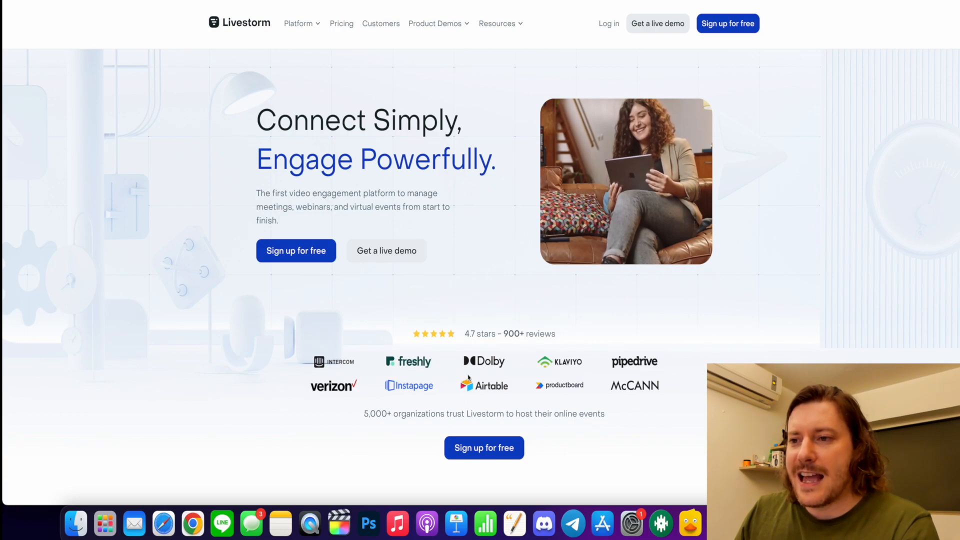
mouse_move(590, 402)
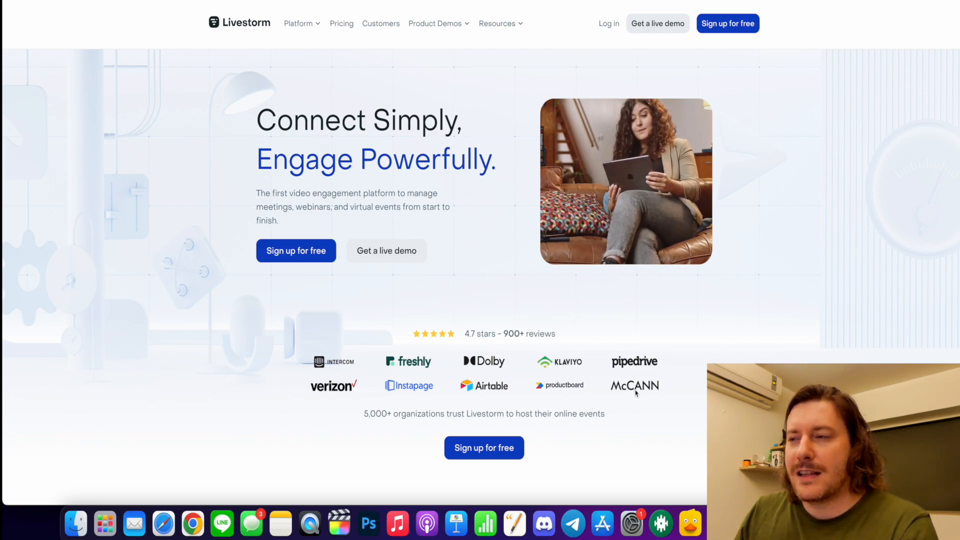
Step: Start a new event and name it 'Test Event', updating its URL to match
scroll(down, 3)
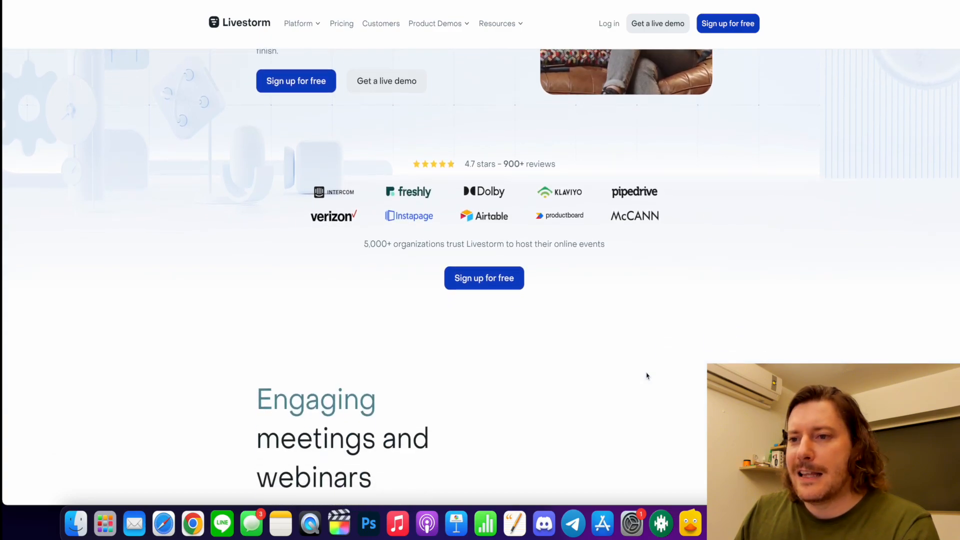
scroll(down, 3)
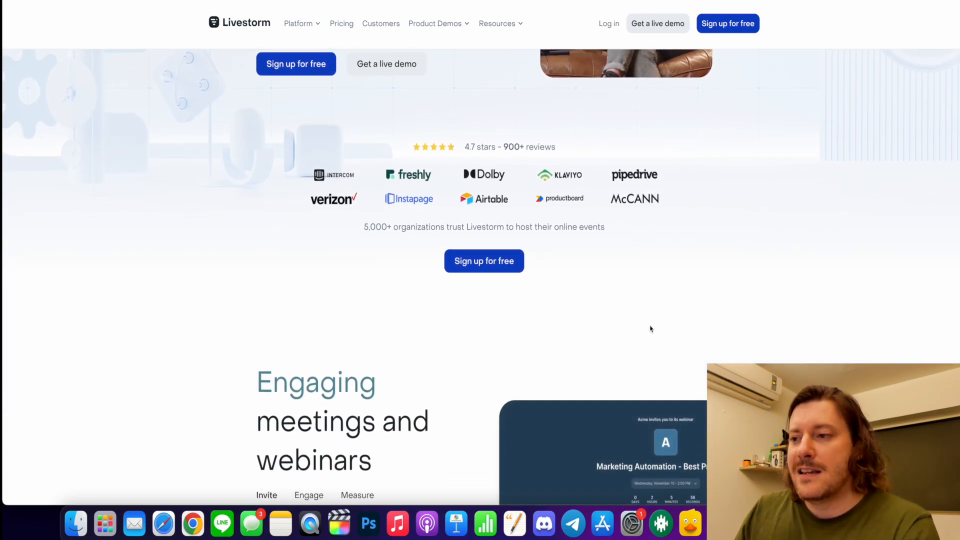
scroll(up, 3)
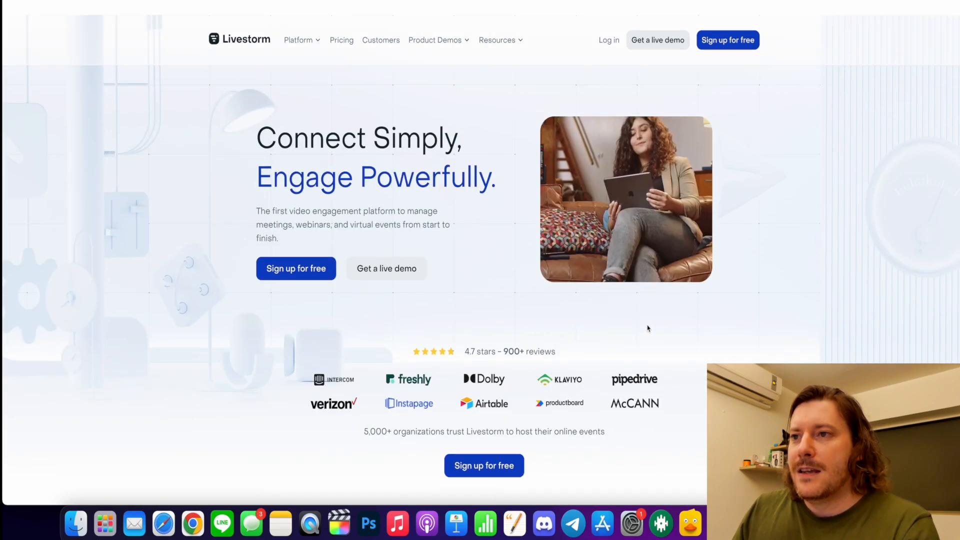
scroll(down, 3)
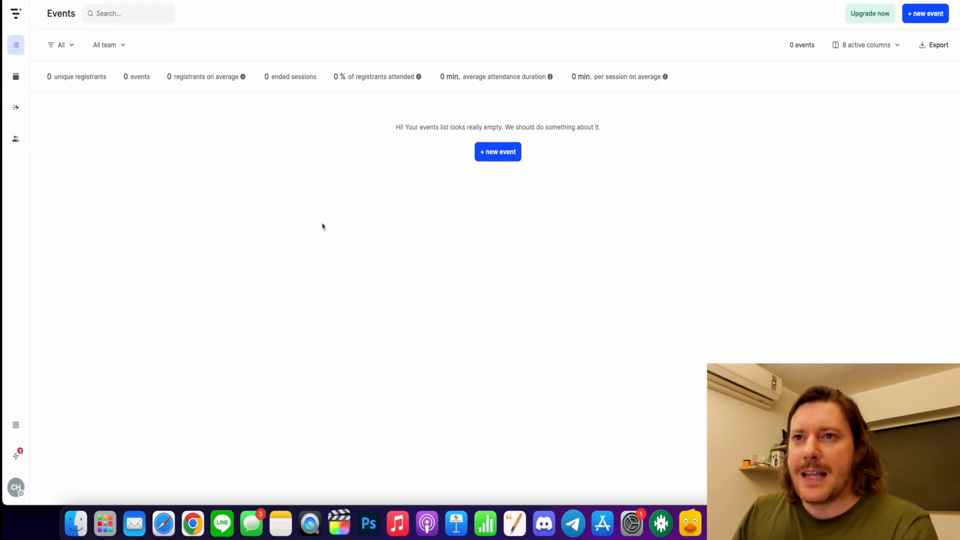
mouse_move(412, 170)
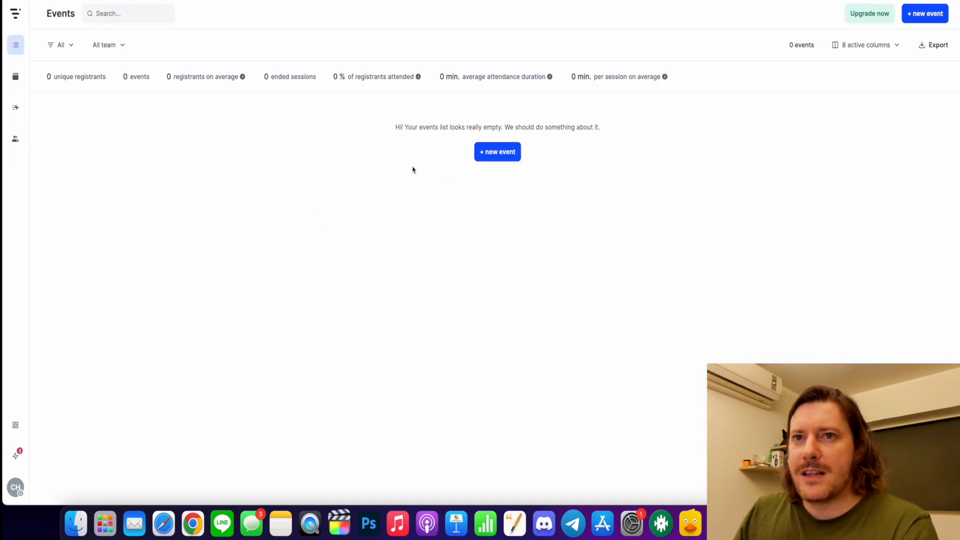
mouse_move(479, 230)
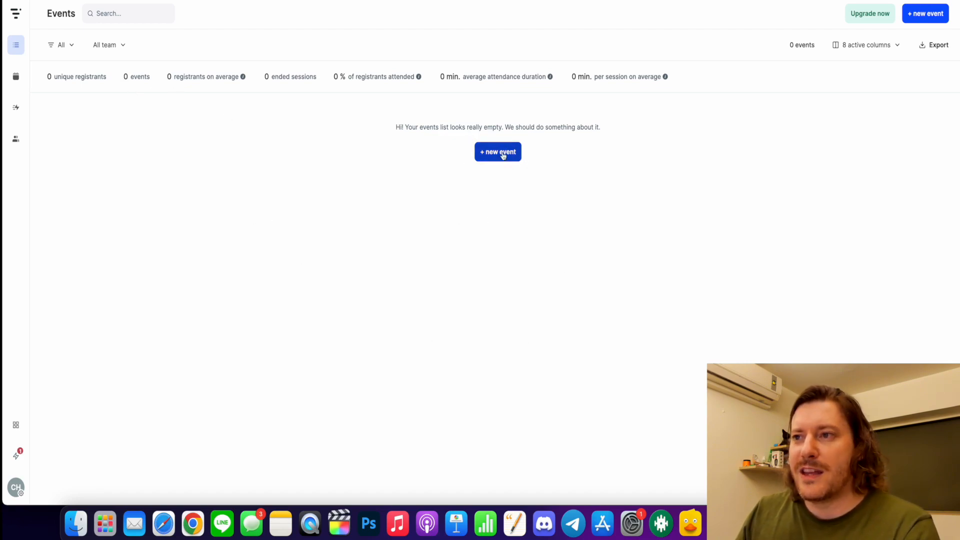
click(498, 152)
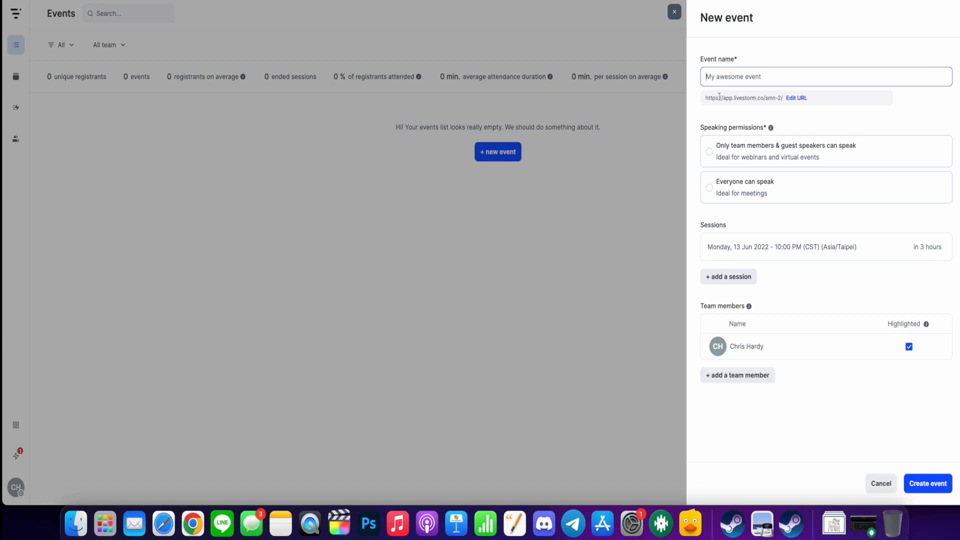
text(Test E)
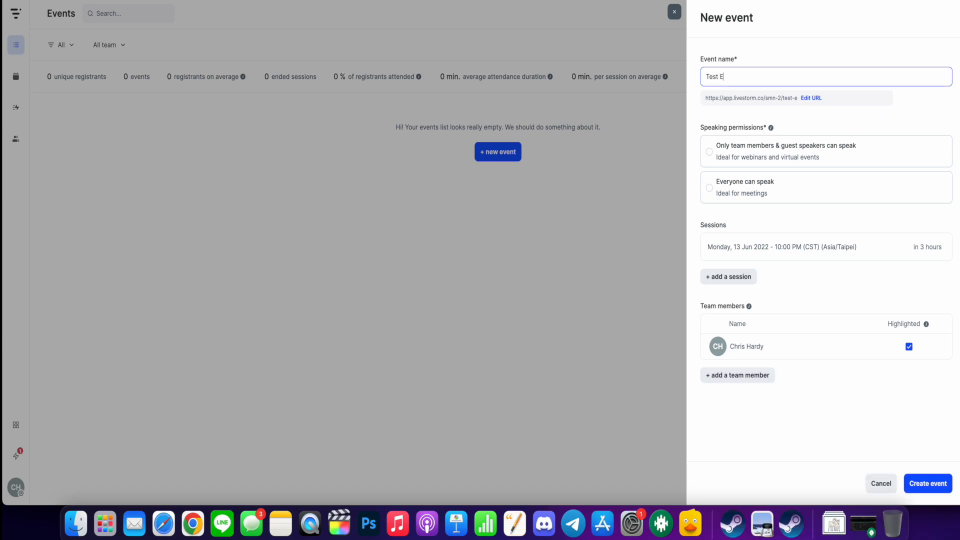
text(vent)
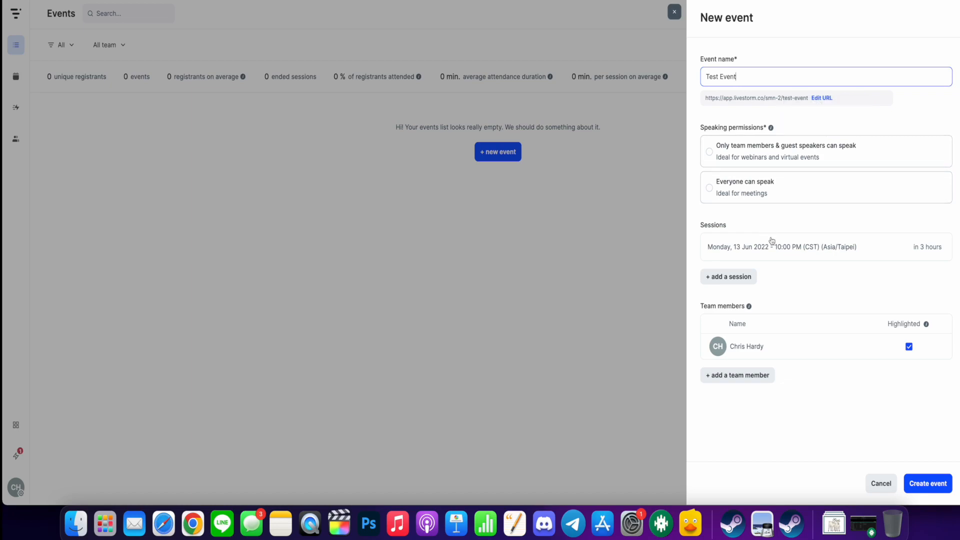
Step: Review the session date picker and team member list, then attempt to create the event without speaking permissions
click(795, 247)
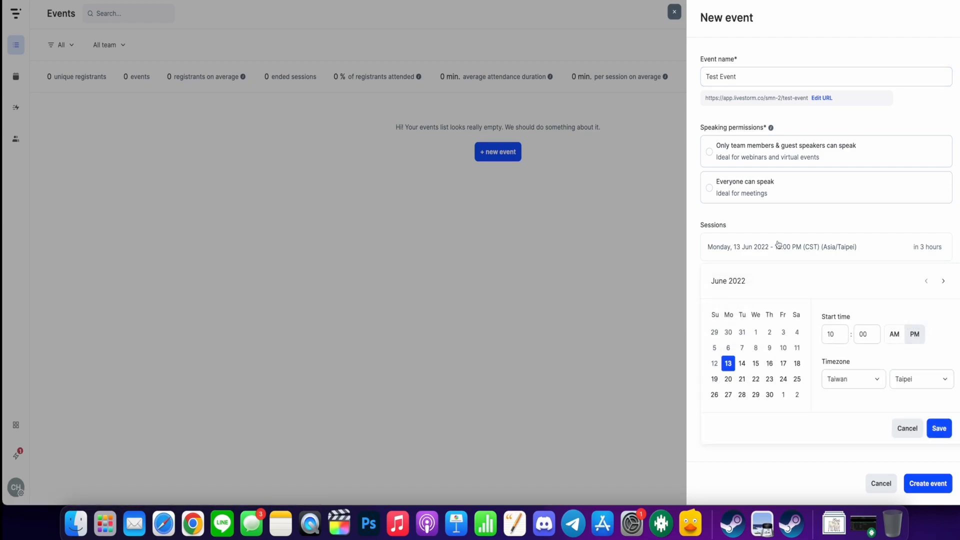
click(939, 427)
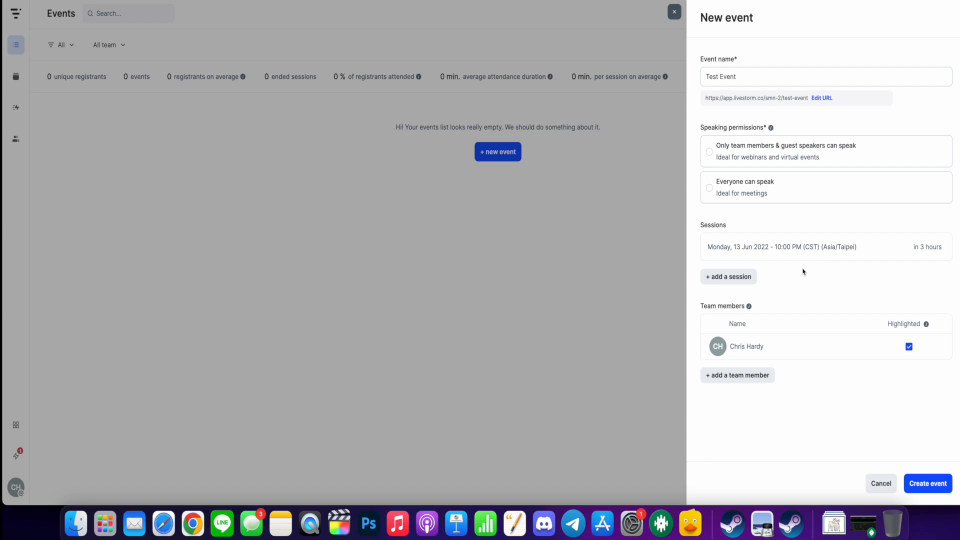
mouse_move(792, 306)
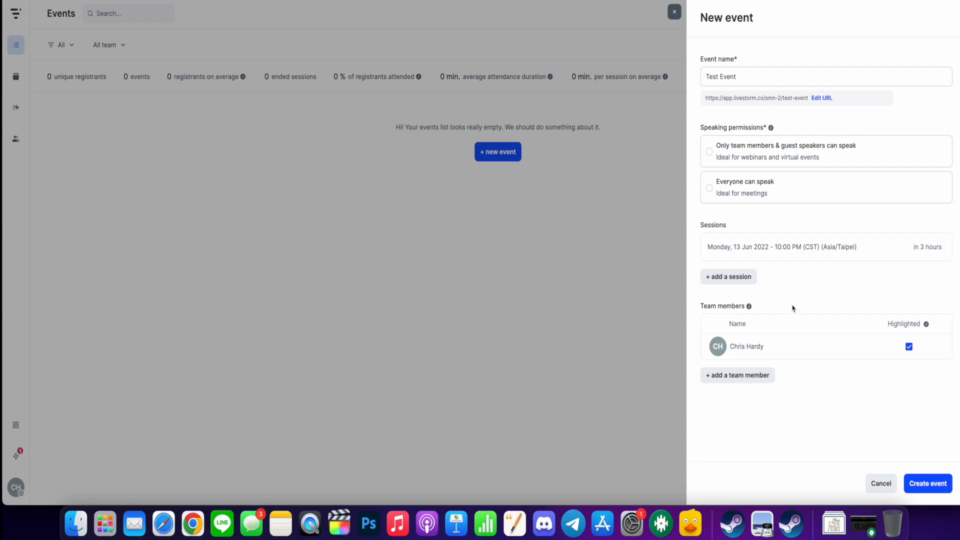
click(737, 375)
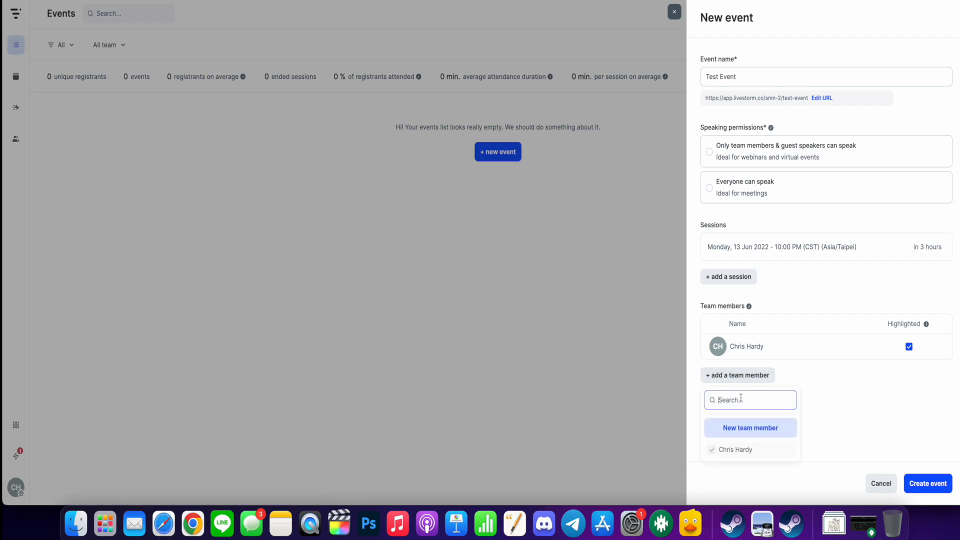
click(850, 404)
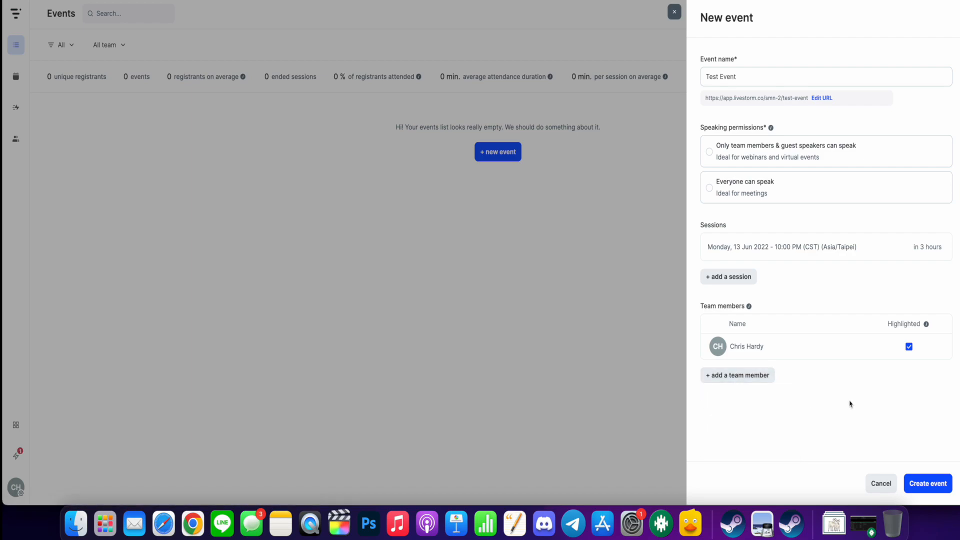
mouse_move(870, 399)
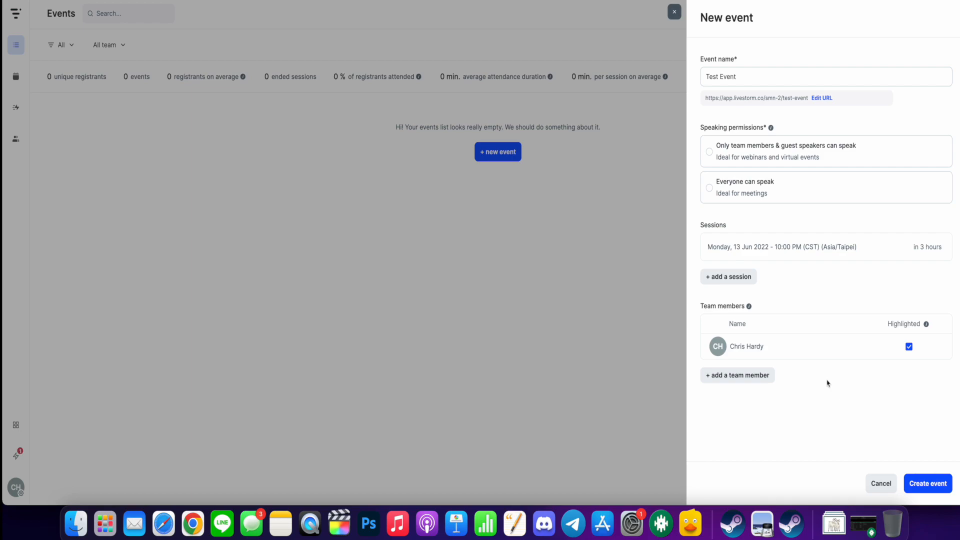
mouse_move(822, 403)
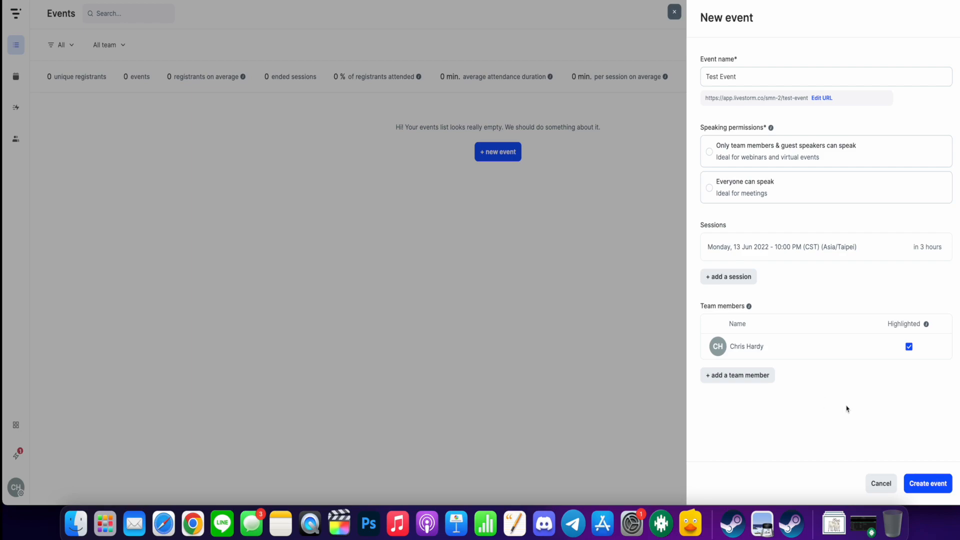
click(926, 483)
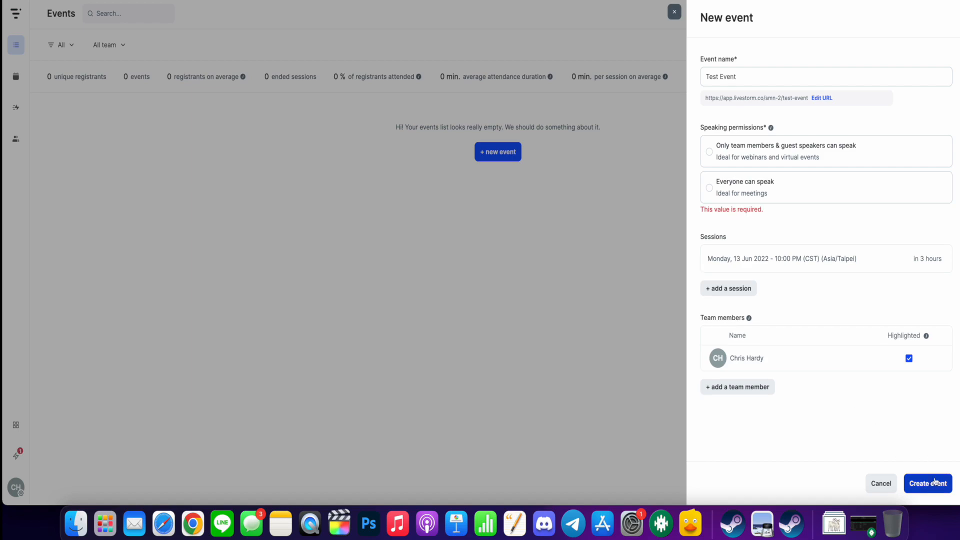
Step: Create Test Event 2 with speaking limited to team members and guest speakers
click(927, 482)
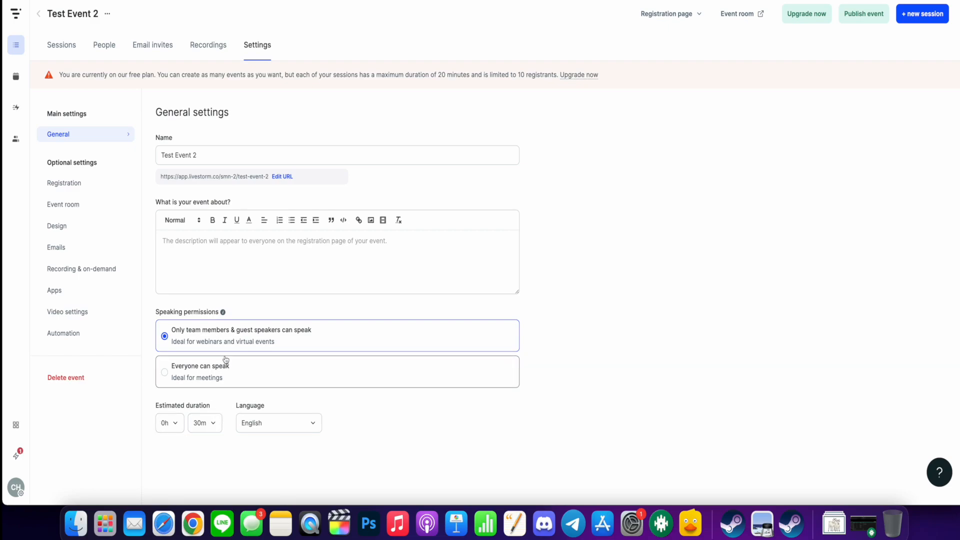
mouse_move(100, 116)
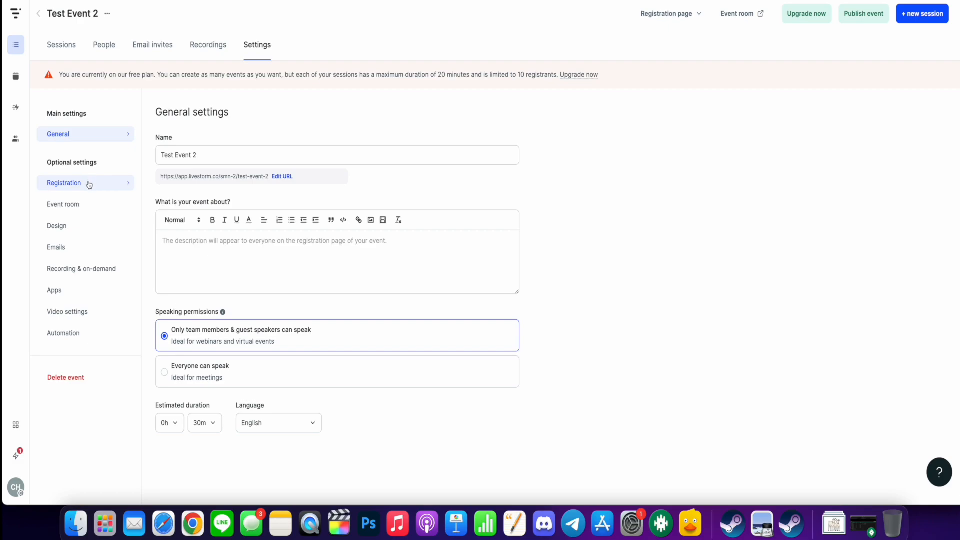
Step: Show Test Event 2's registration settings requiring email, first and last name and terms consent
click(63, 182)
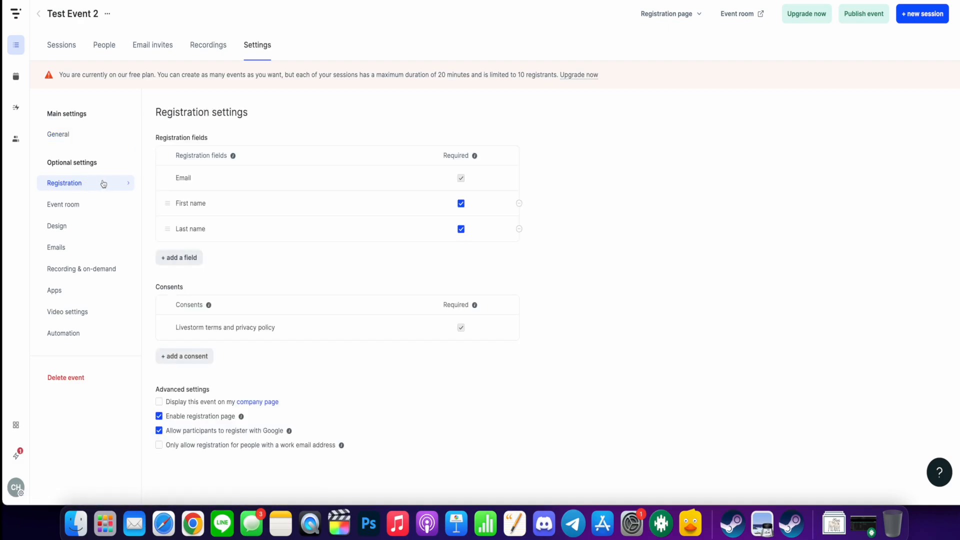
mouse_move(266, 148)
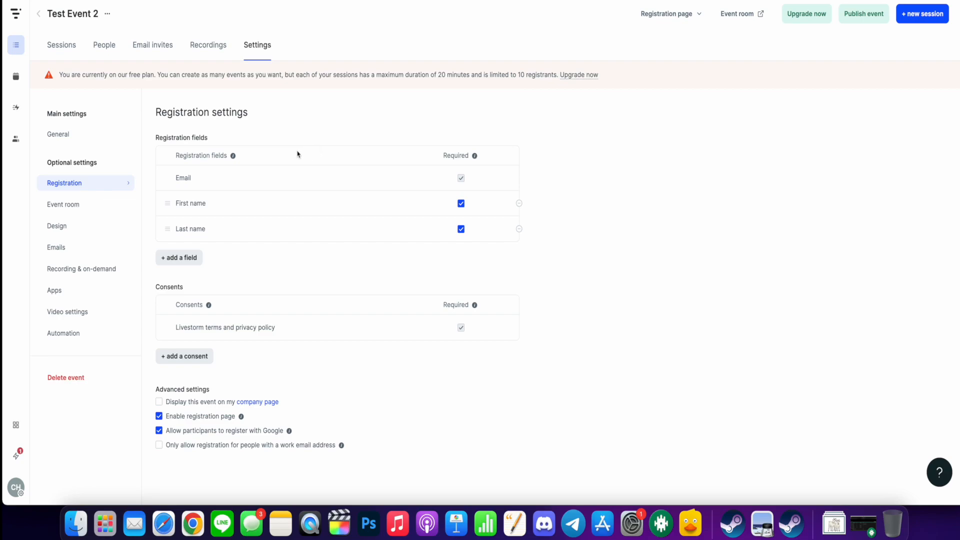
mouse_move(314, 147)
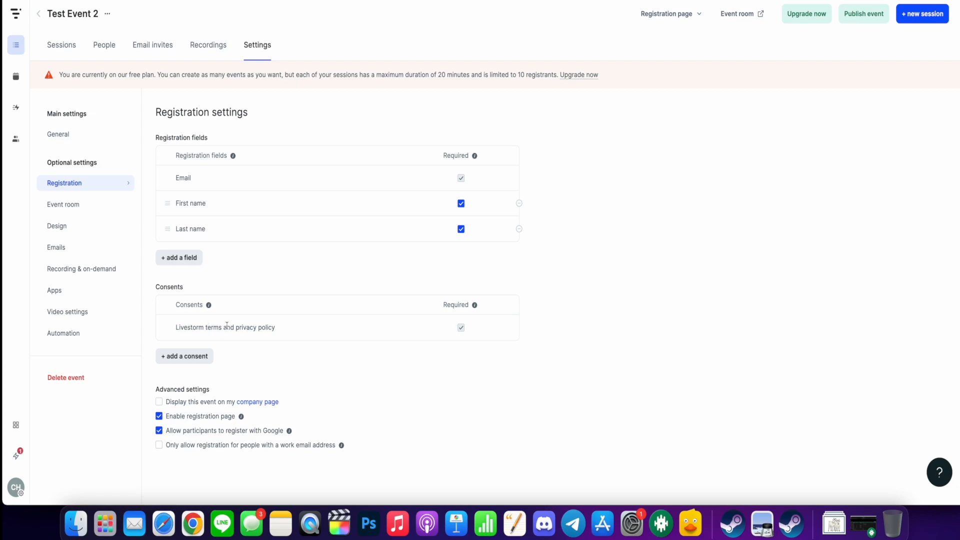
mouse_move(212, 340)
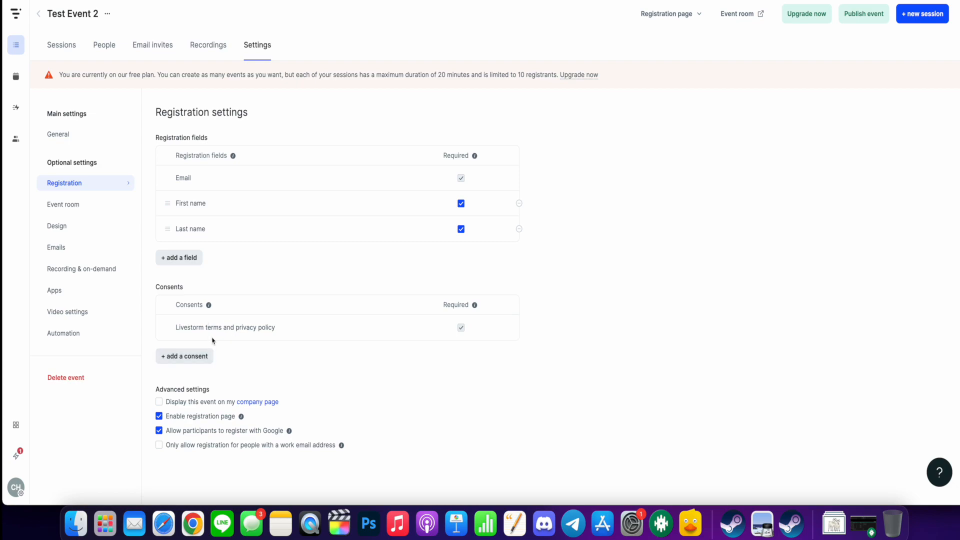
mouse_move(276, 332)
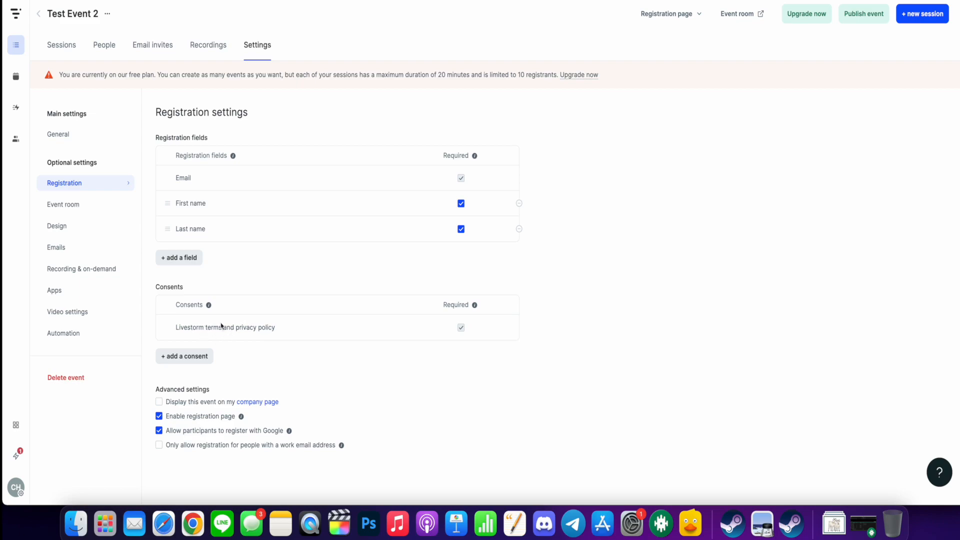
mouse_move(199, 344)
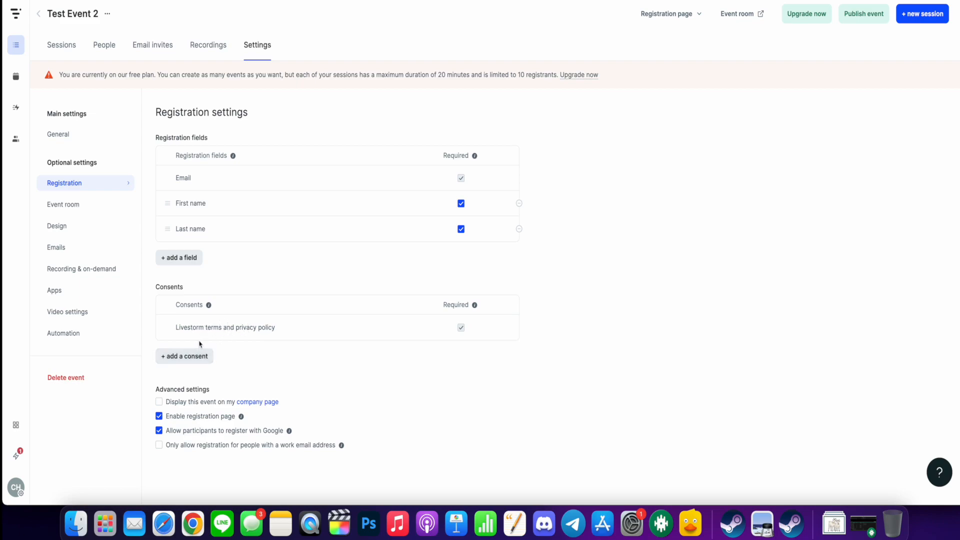
mouse_move(236, 341)
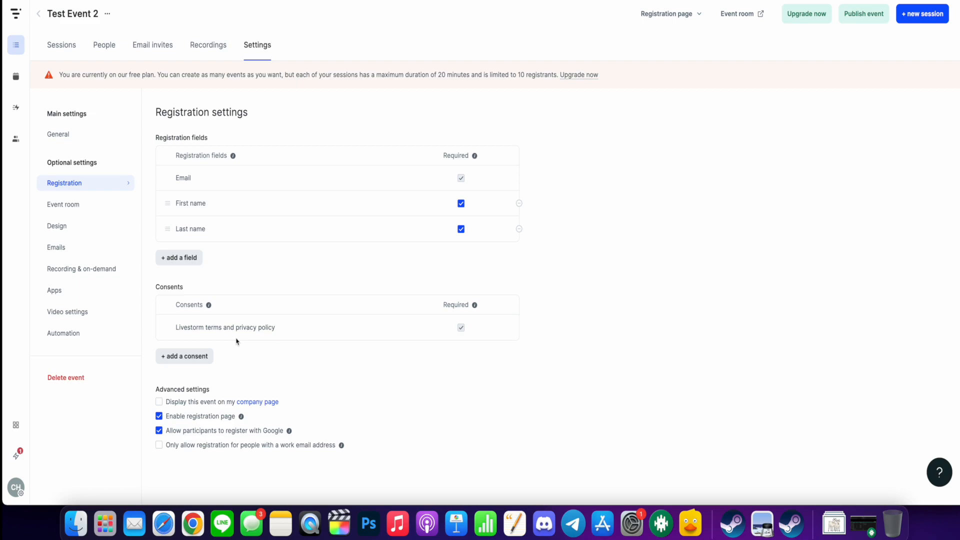
mouse_move(323, 411)
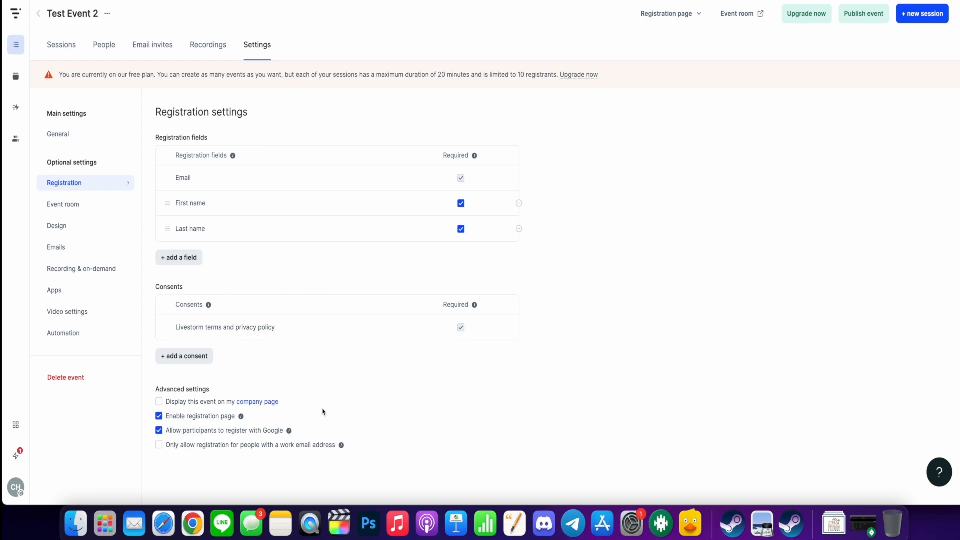
mouse_move(346, 371)
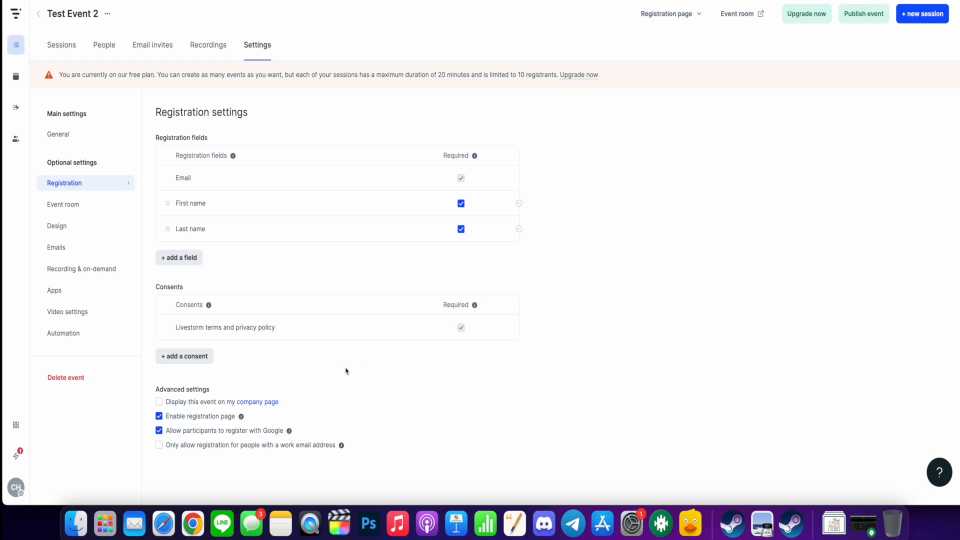
mouse_move(182, 412)
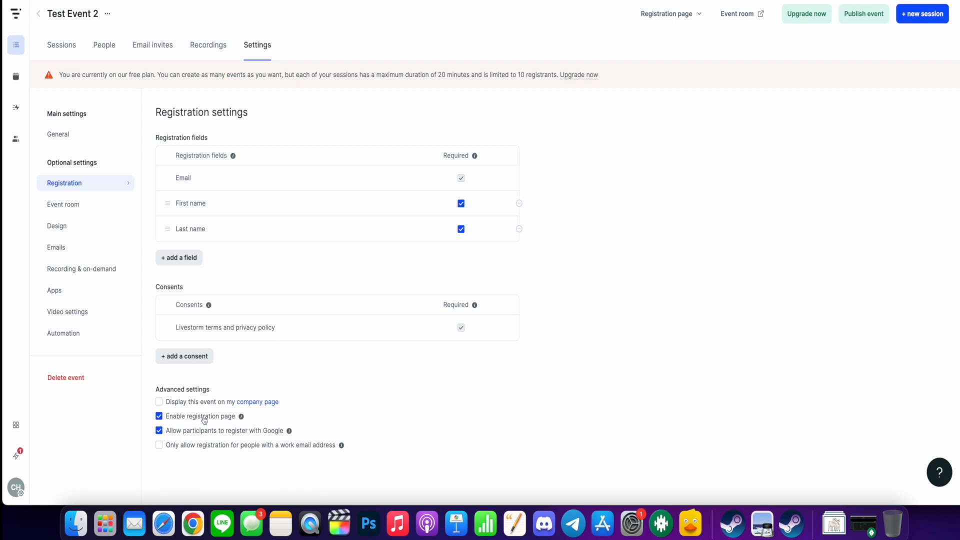
mouse_move(394, 446)
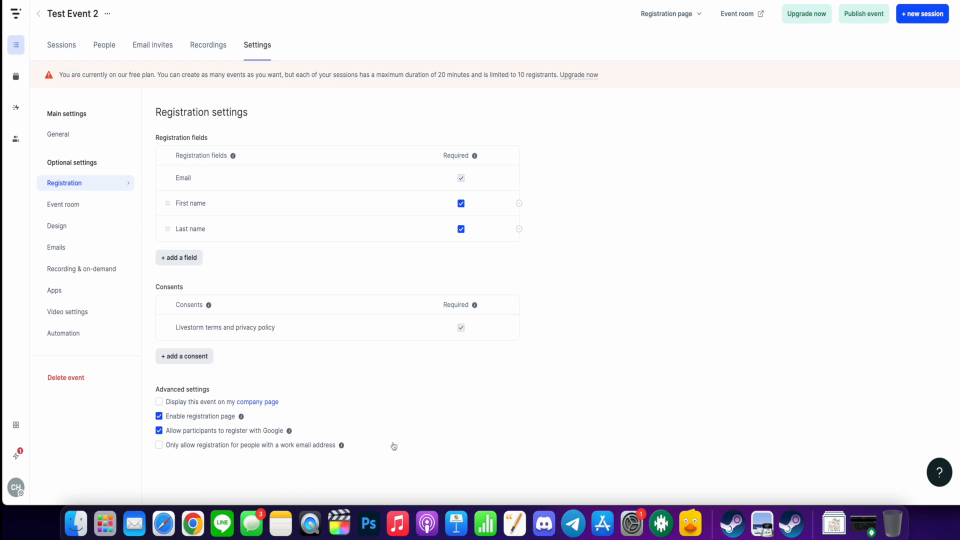
mouse_move(395, 440)
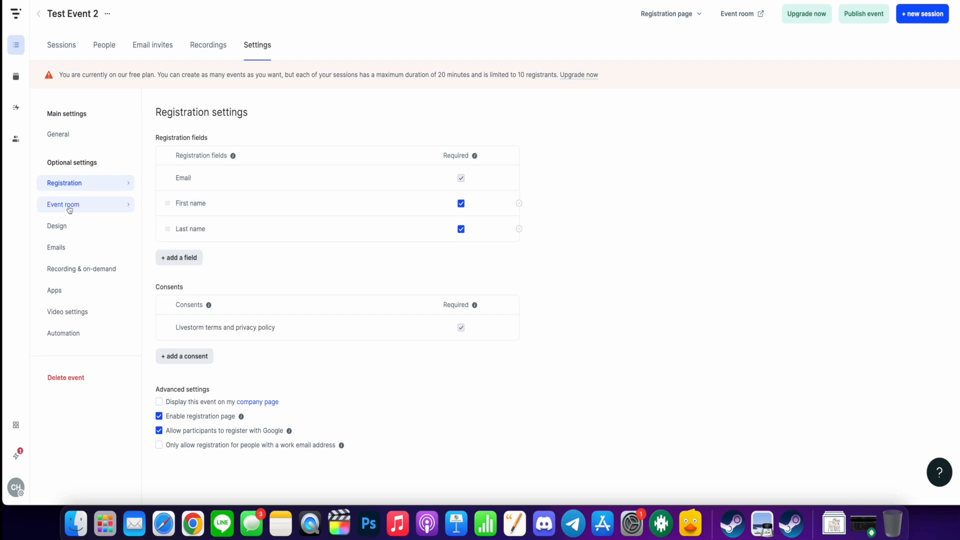
Step: Show Test Event 2's event room settings with chat, questions, polls and people tabs
click(63, 204)
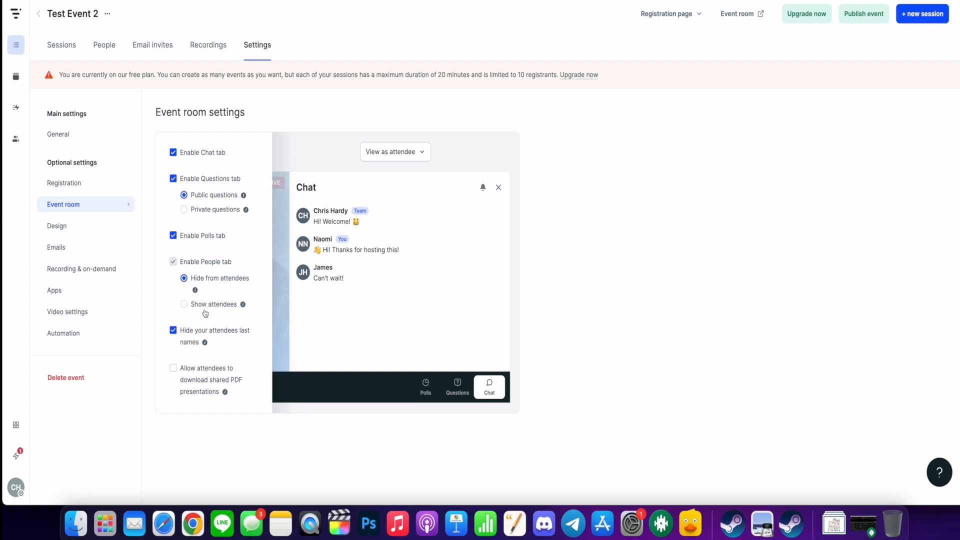
mouse_move(219, 292)
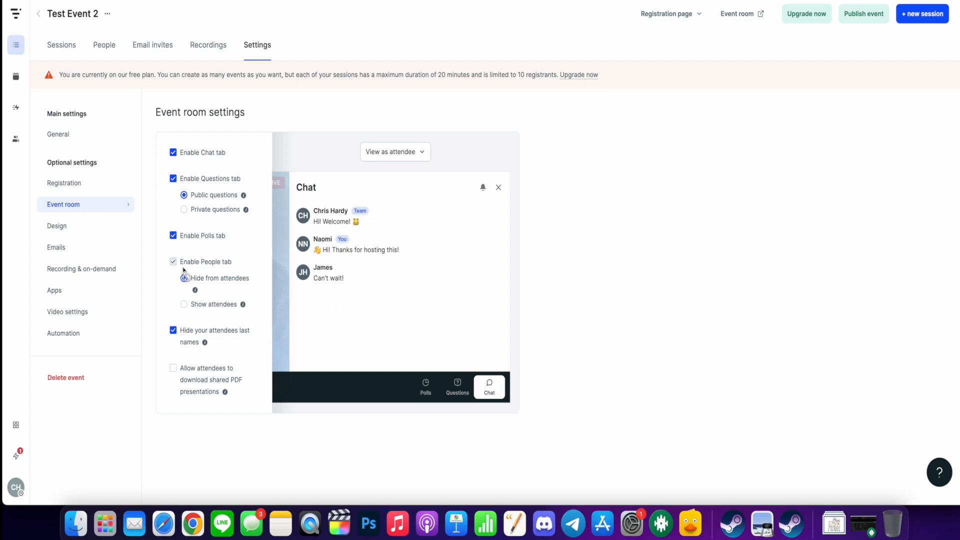
click(184, 278)
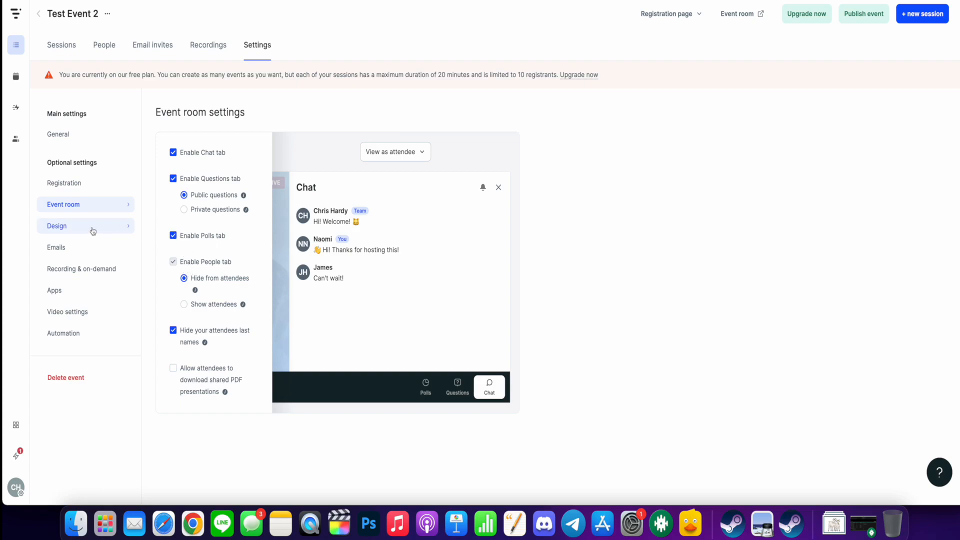
Step: Review the Design previews for registration page and emails, then move to the email settings
click(57, 226)
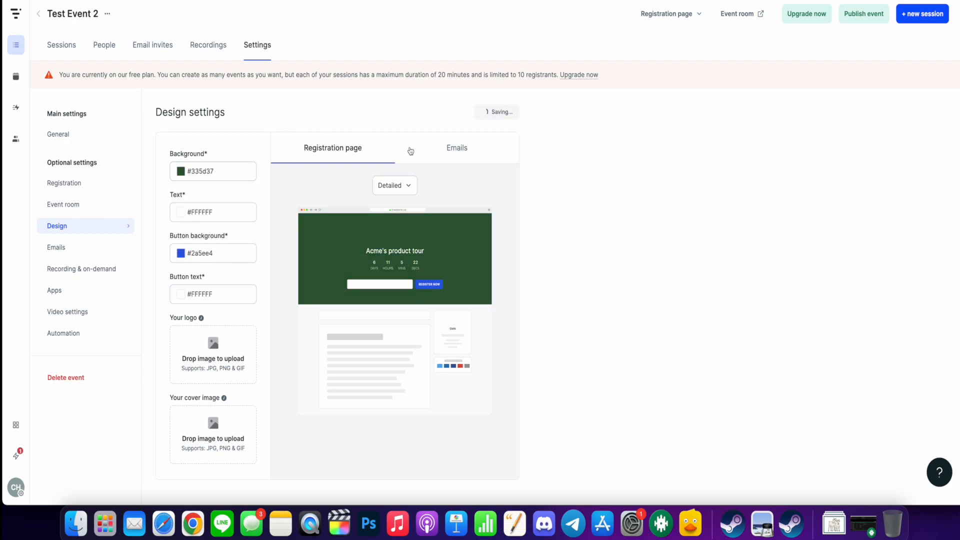
click(456, 148)
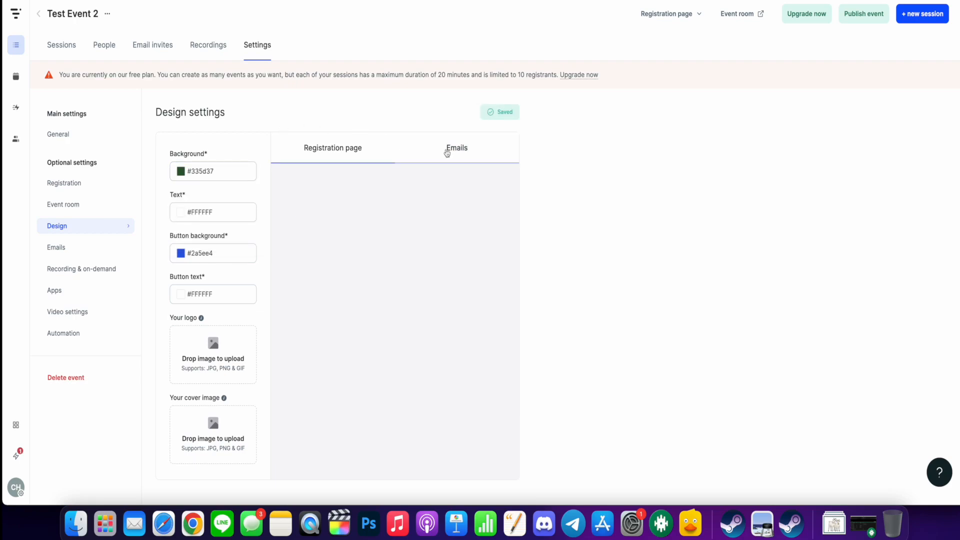
click(456, 148)
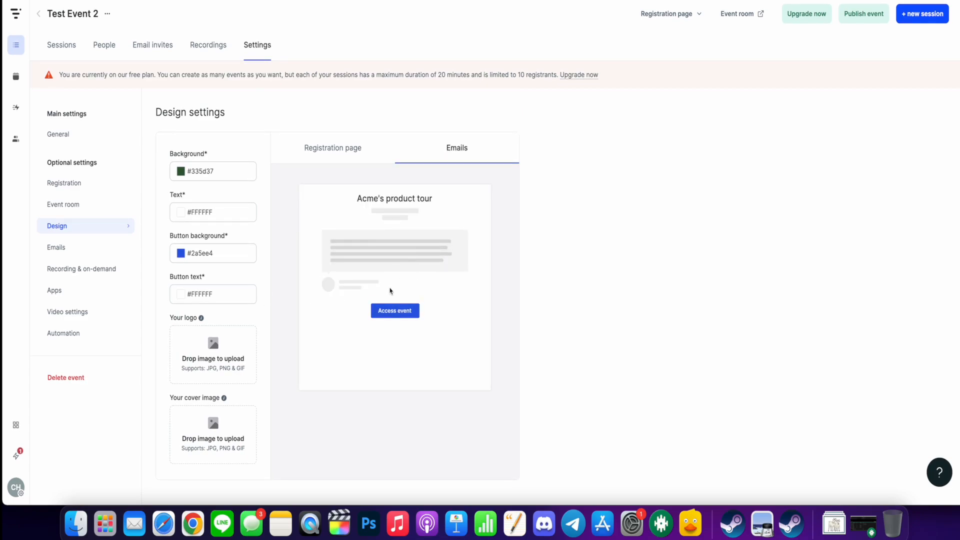
mouse_move(377, 285)
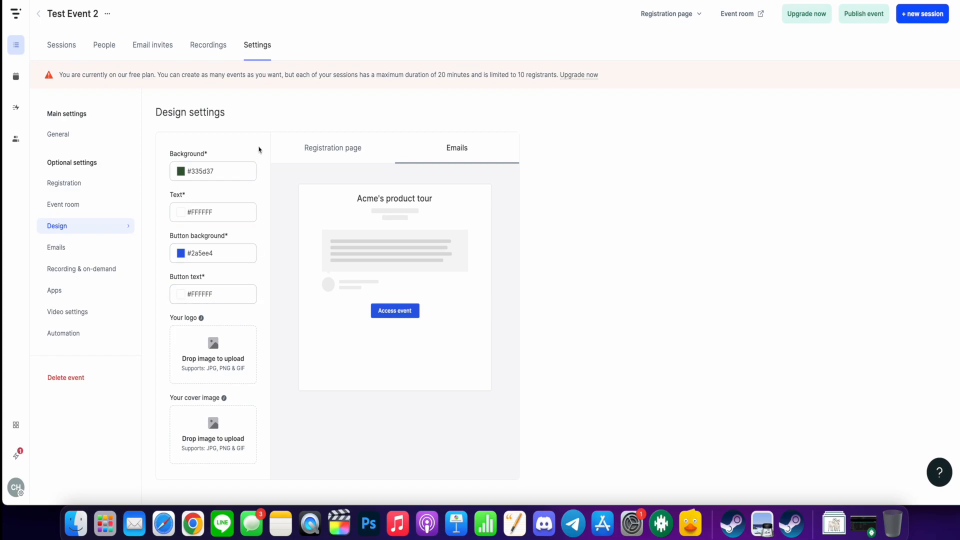
click(332, 148)
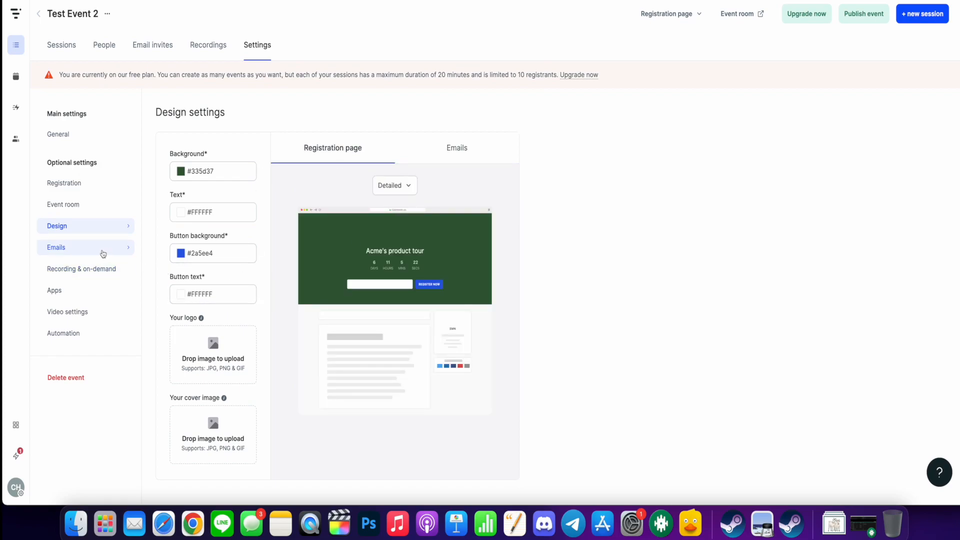
click(56, 247)
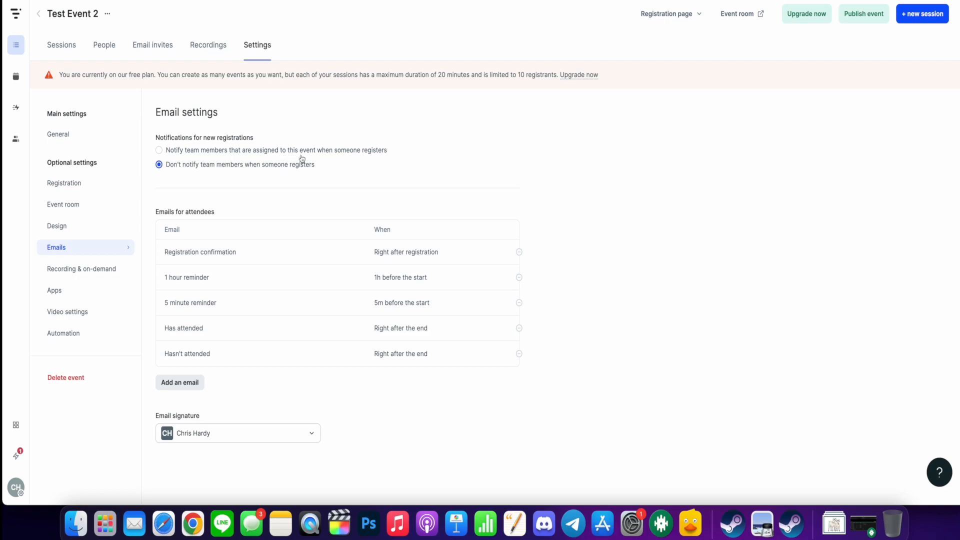
mouse_move(276, 175)
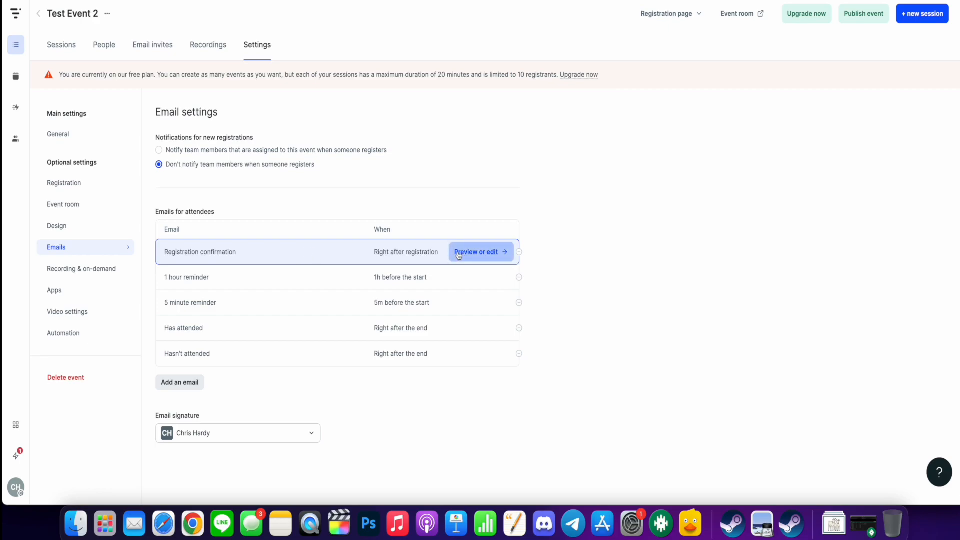
mouse_move(236, 252)
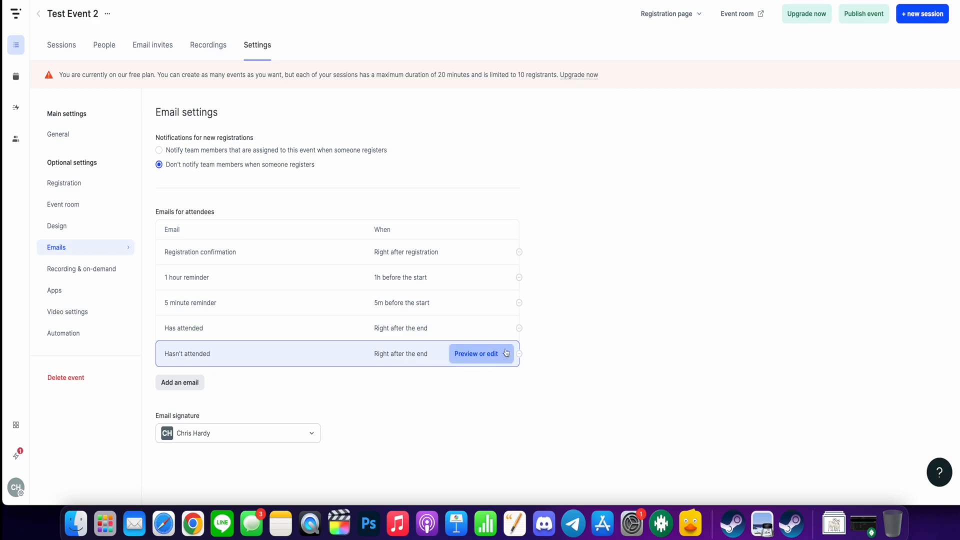
mouse_move(623, 264)
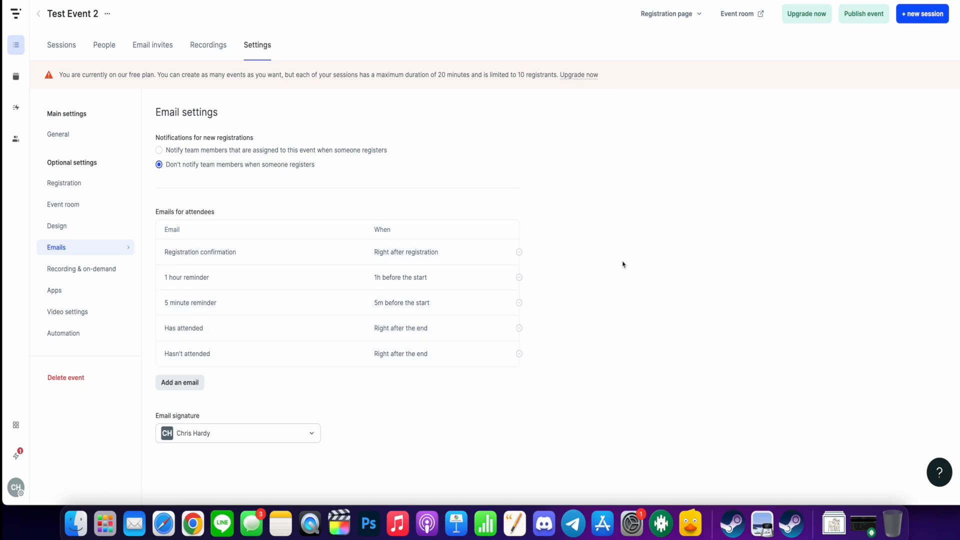
Step: Preview the registration confirmation email showing the 13 June 2022 date
click(200, 252)
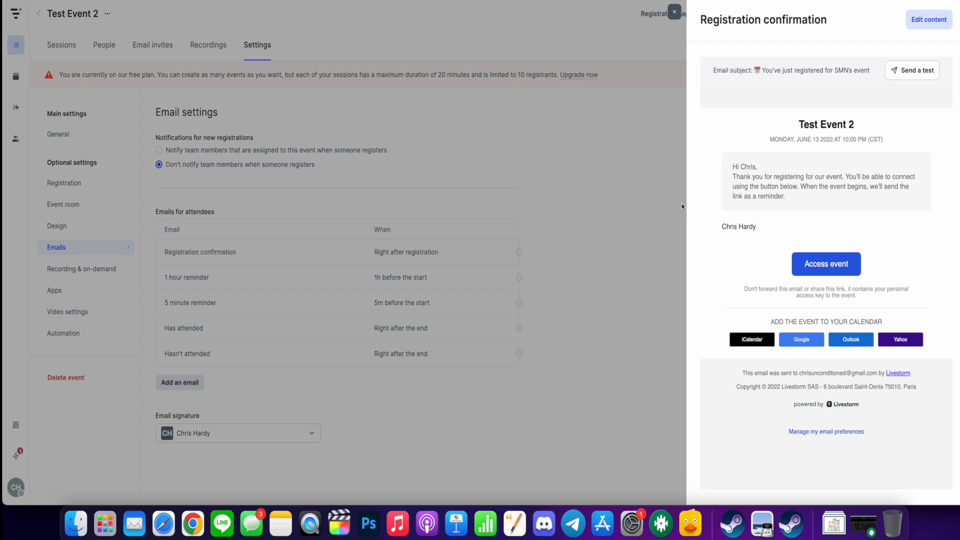
mouse_move(646, 204)
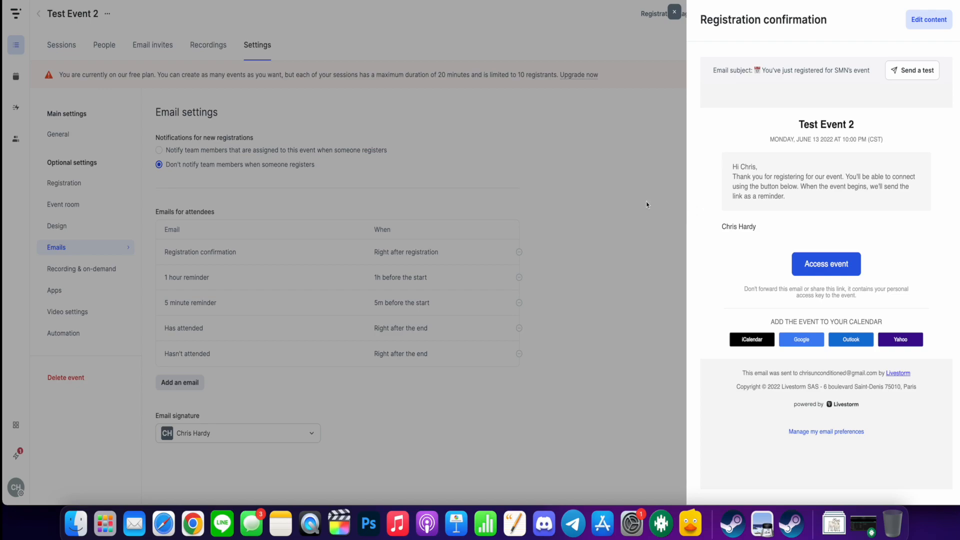
mouse_move(598, 212)
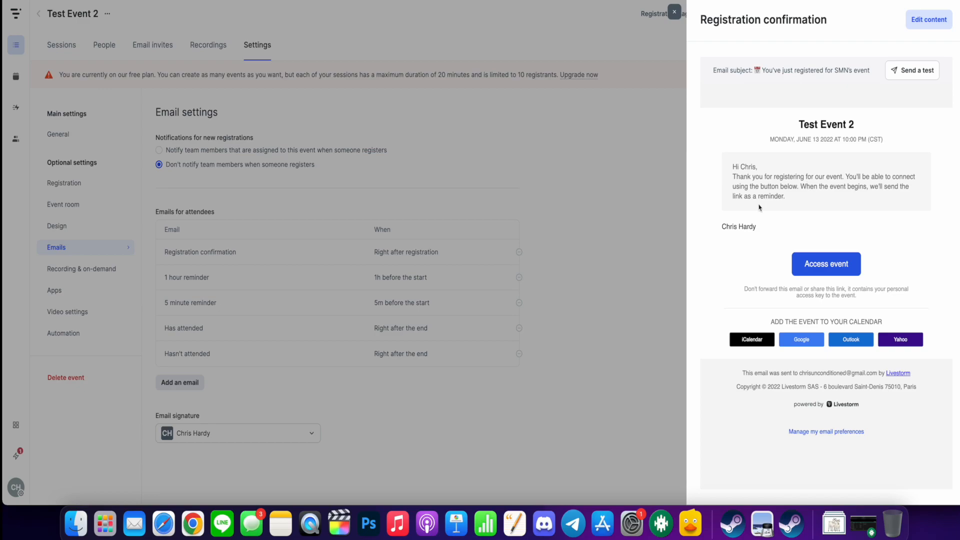
Step: Close the registration confirmation preview, returning to the five attendee emails
click(674, 12)
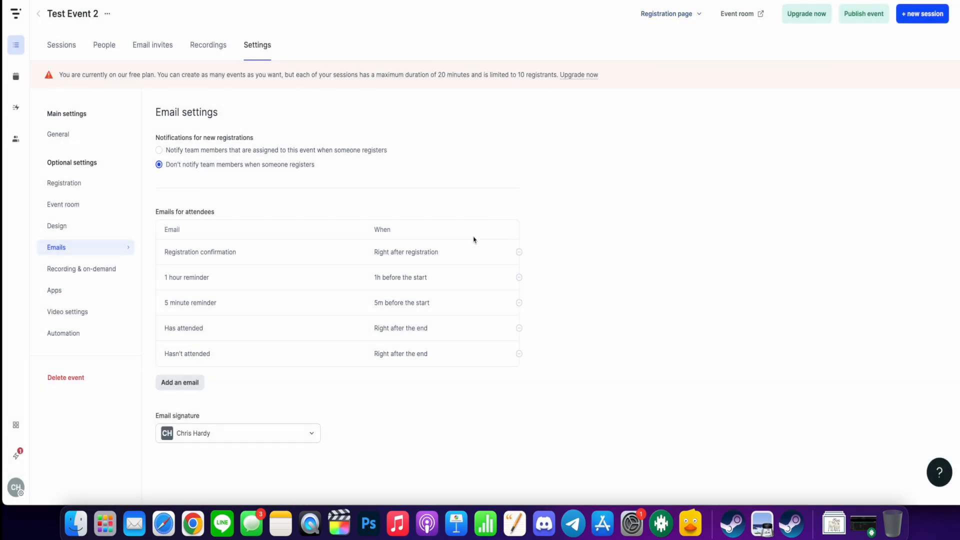
mouse_move(400, 277)
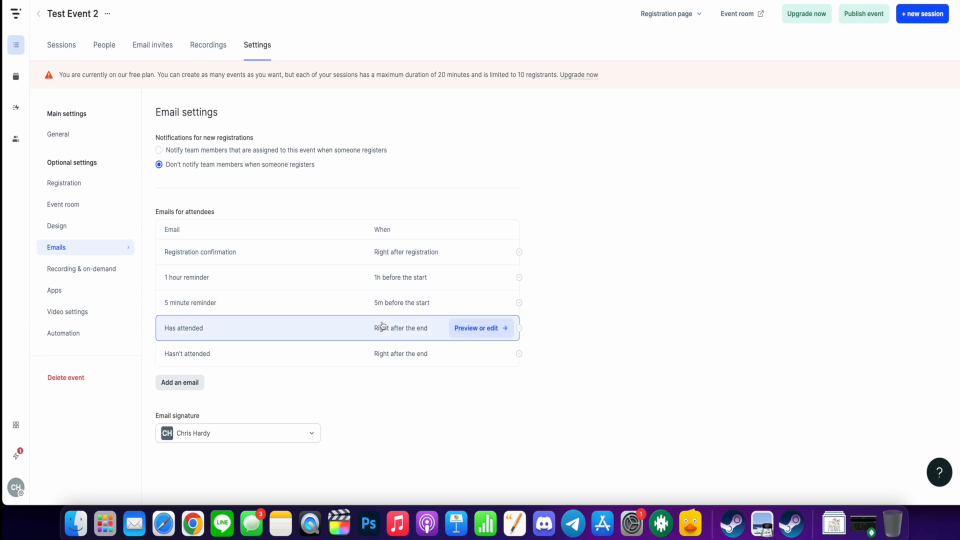
mouse_move(672, 356)
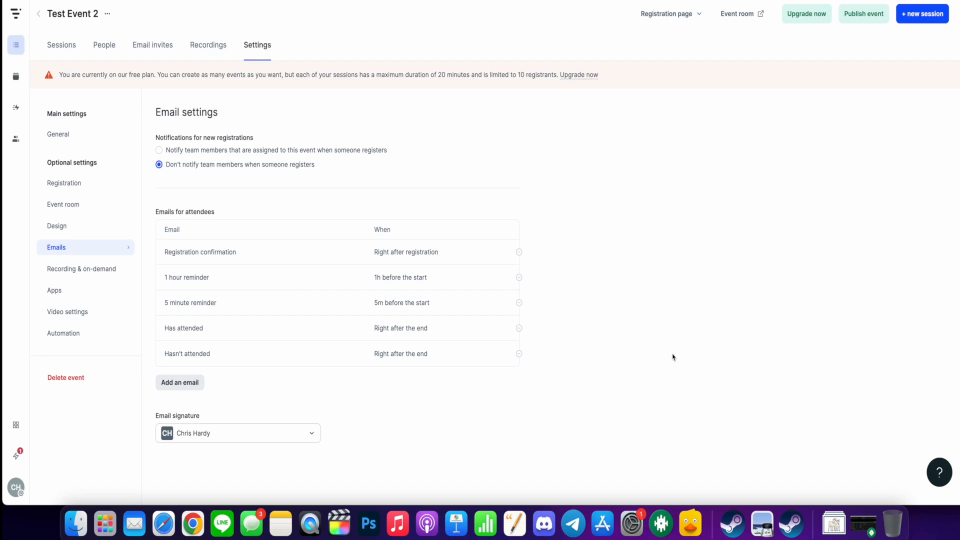
mouse_move(618, 304)
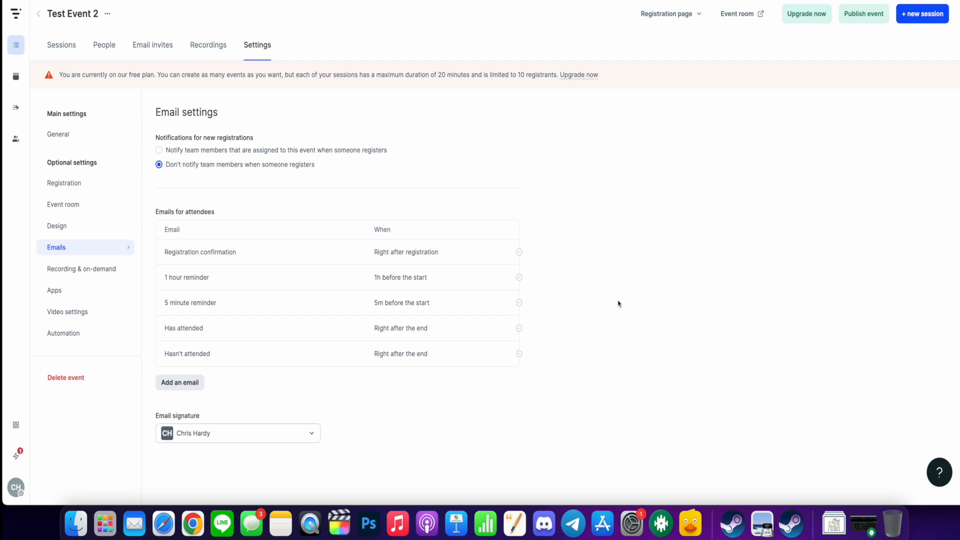
mouse_move(569, 265)
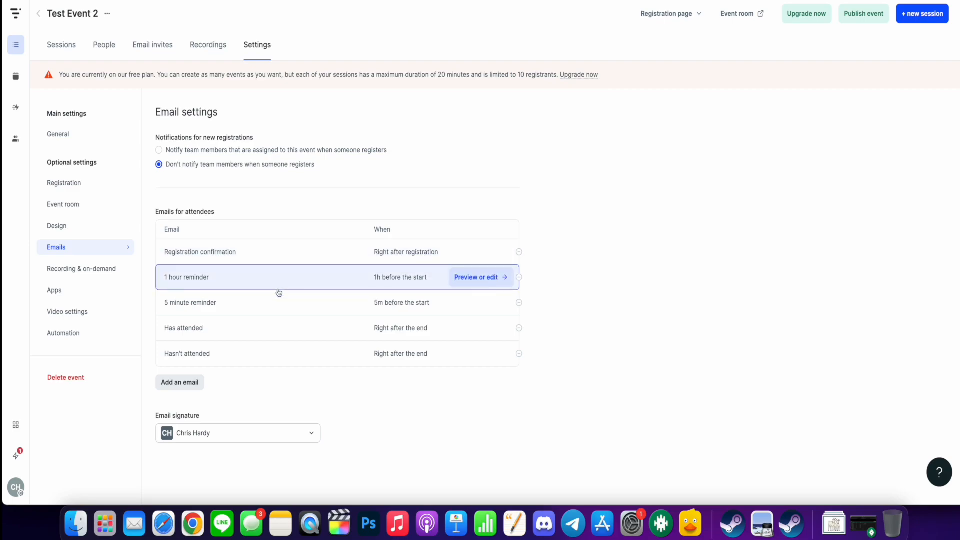
mouse_move(152, 276)
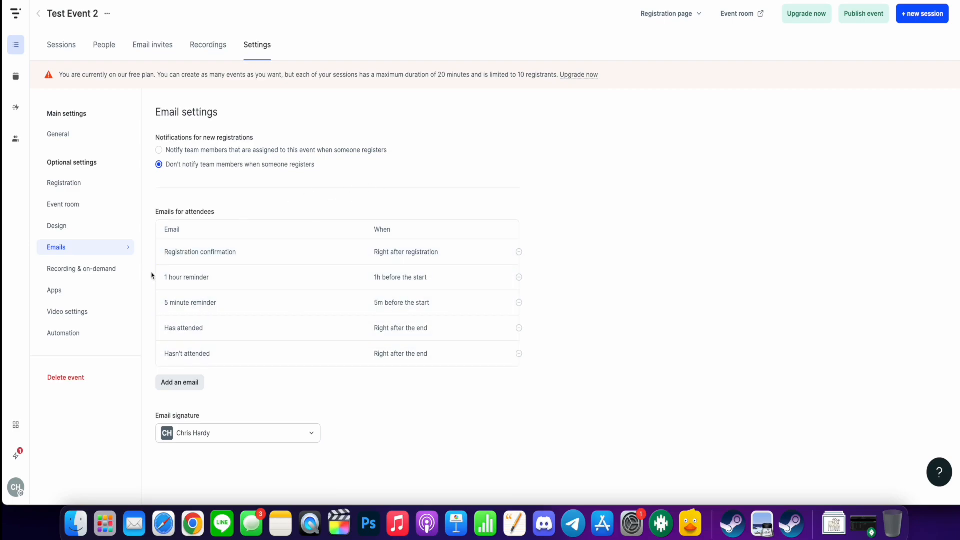
Step: Move through recording settings to the app marketplace listing Zapier, Webhooks and Public API
click(81, 269)
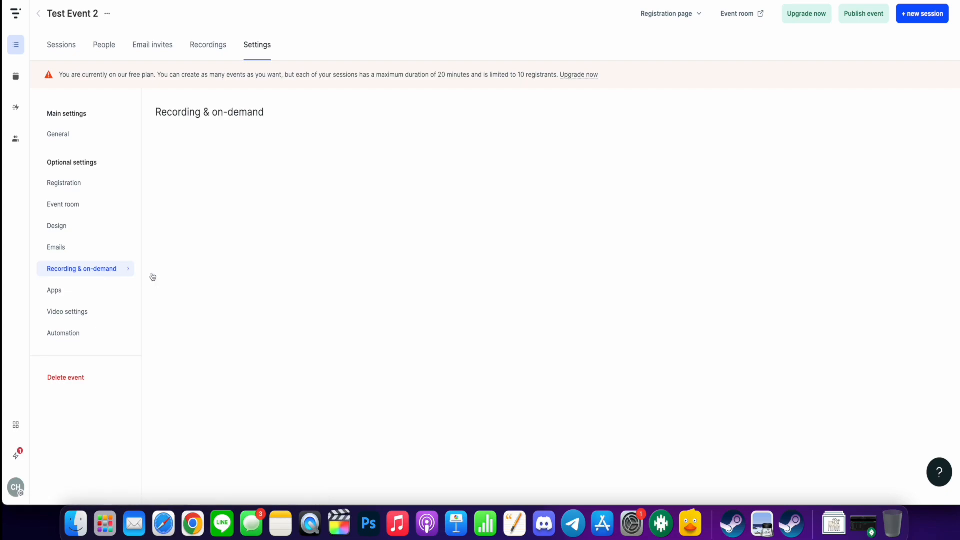
click(81, 269)
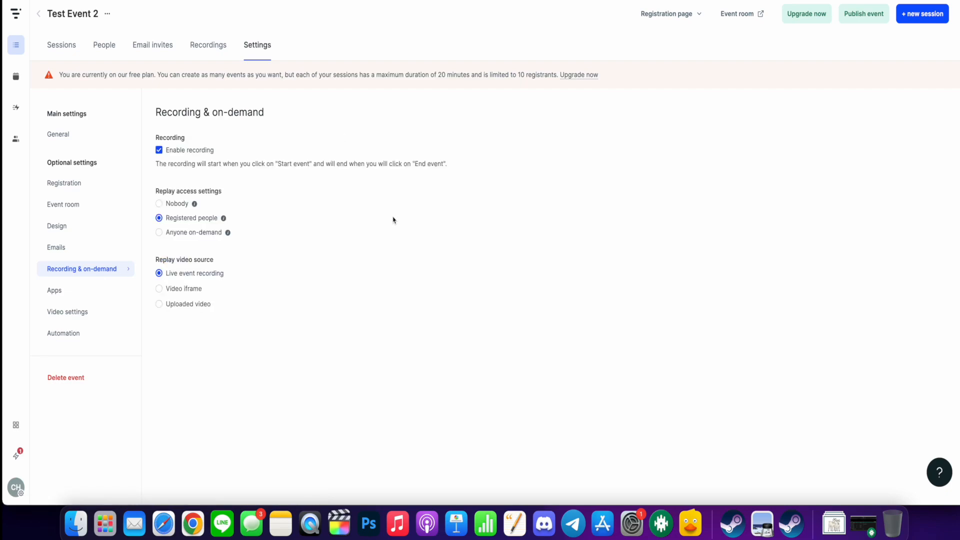
mouse_move(396, 216)
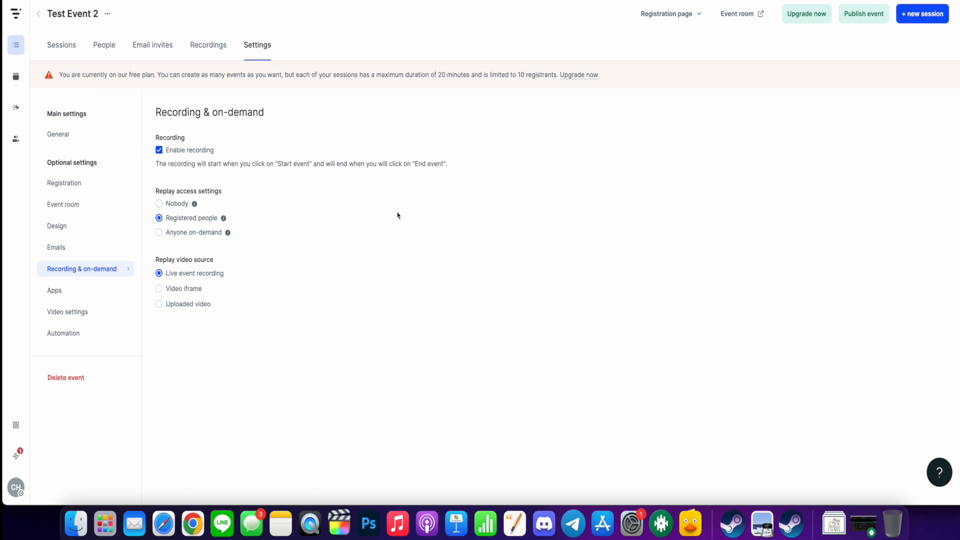
click(54, 290)
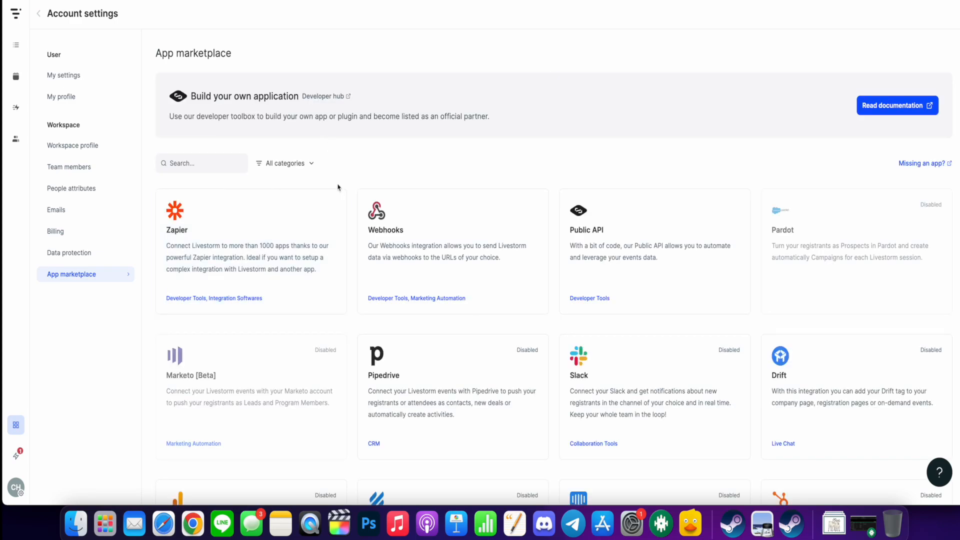
scroll(down, 3)
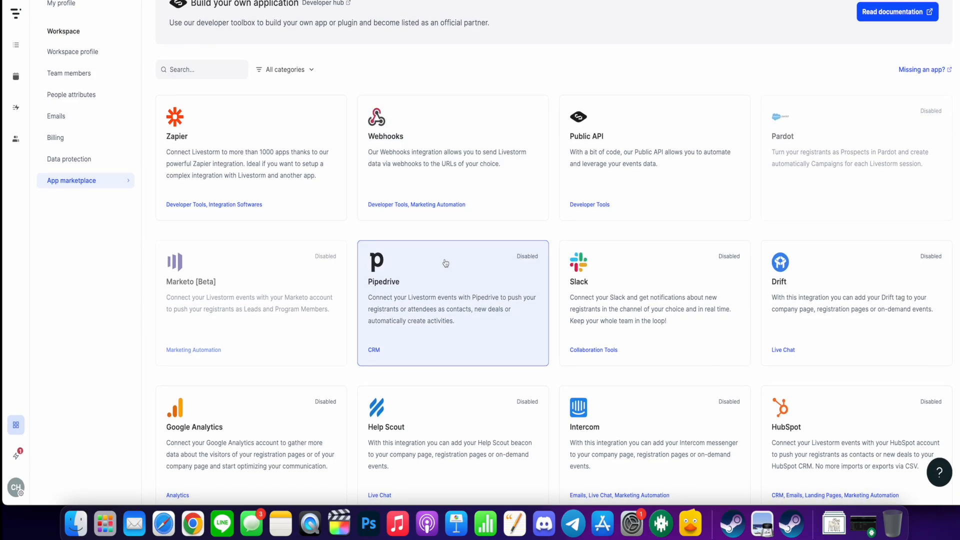
scroll(down, 3)
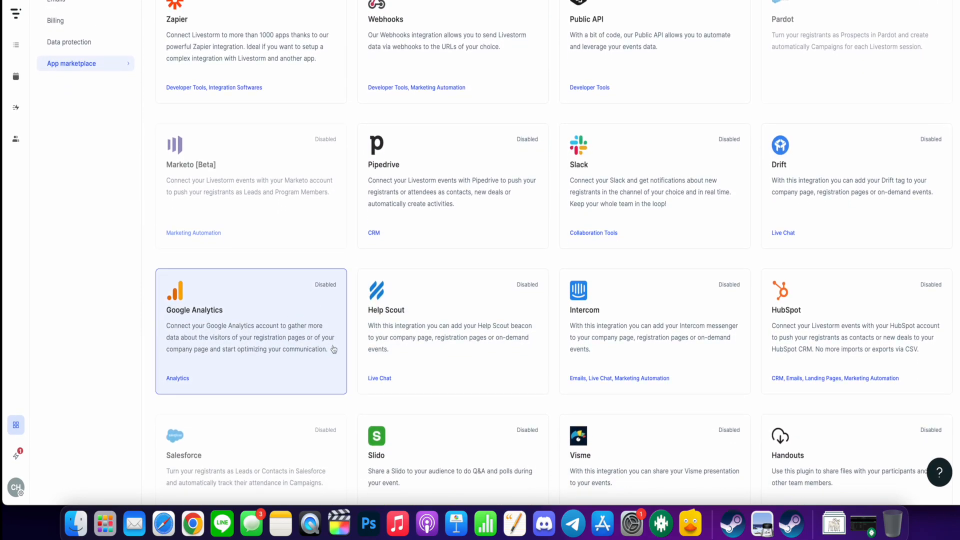
scroll(down, 3)
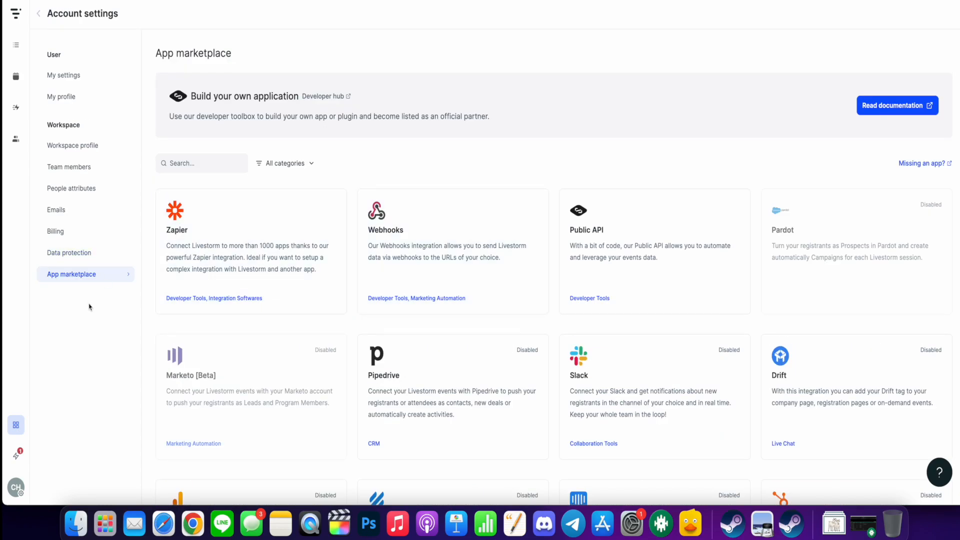
mouse_move(97, 124)
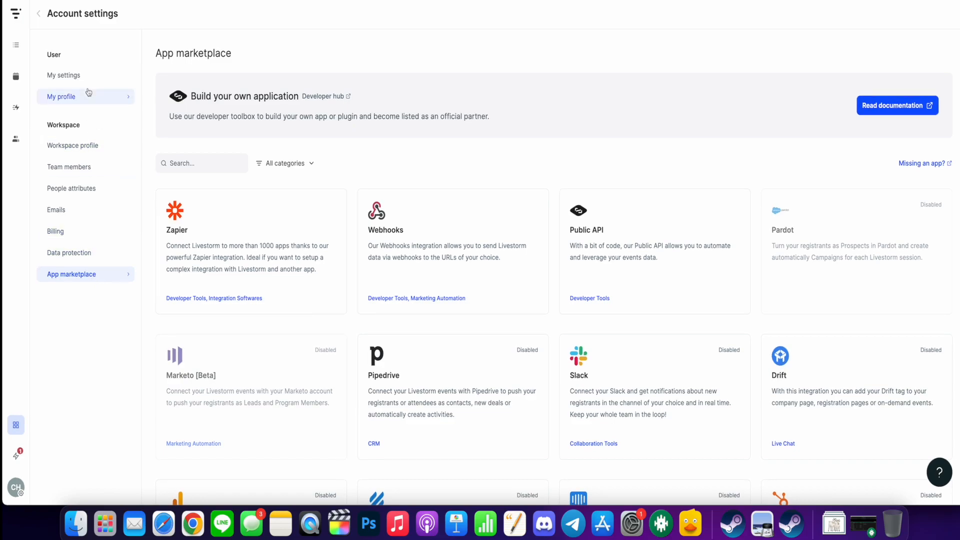
Step: Publish Test Event 2 from the events list and confirm, revealing its shareable registration link
click(15, 44)
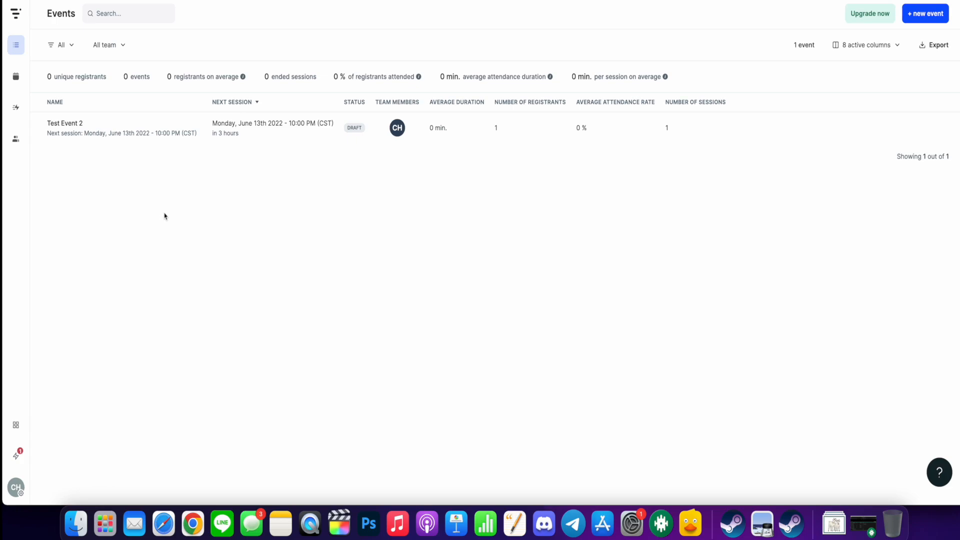
mouse_move(311, 228)
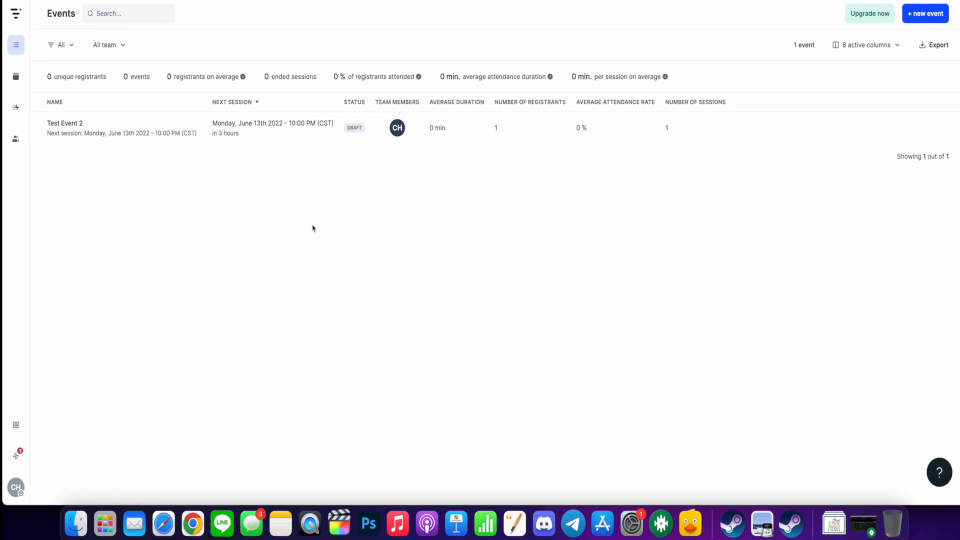
mouse_move(136, 146)
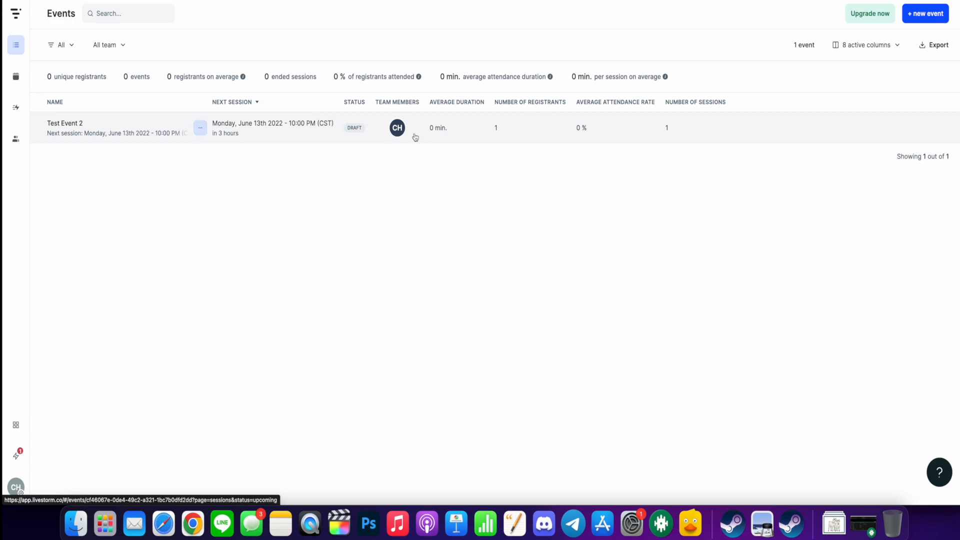
mouse_move(198, 145)
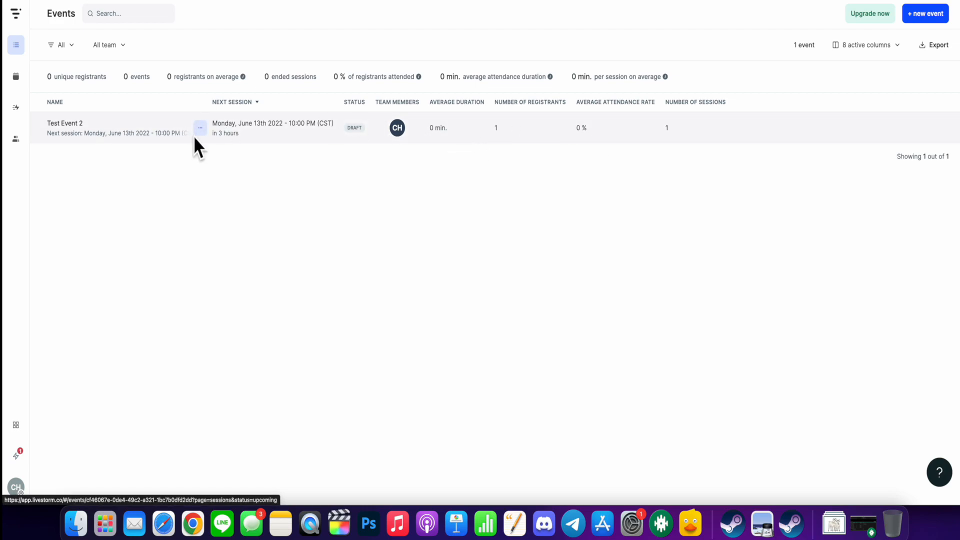
mouse_move(102, 126)
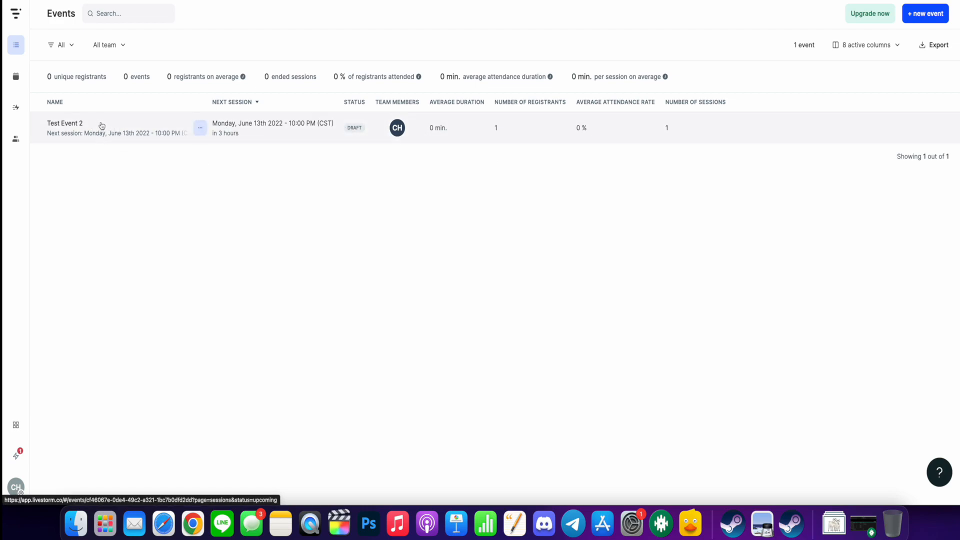
click(65, 123)
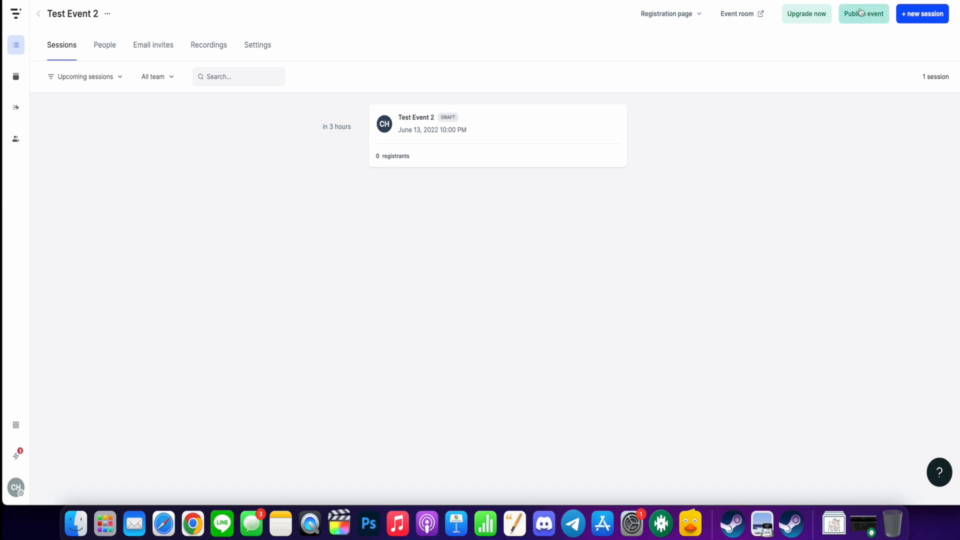
click(862, 13)
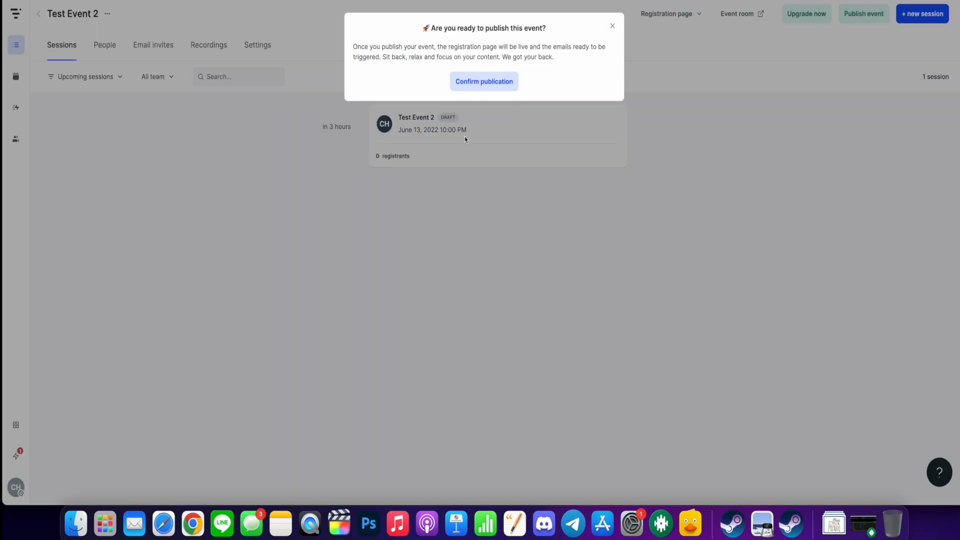
click(483, 81)
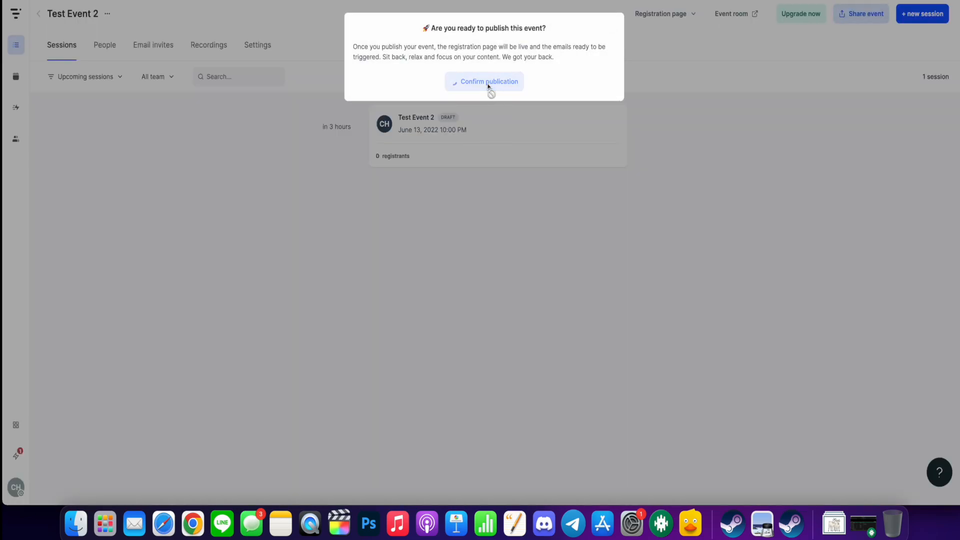
click(484, 81)
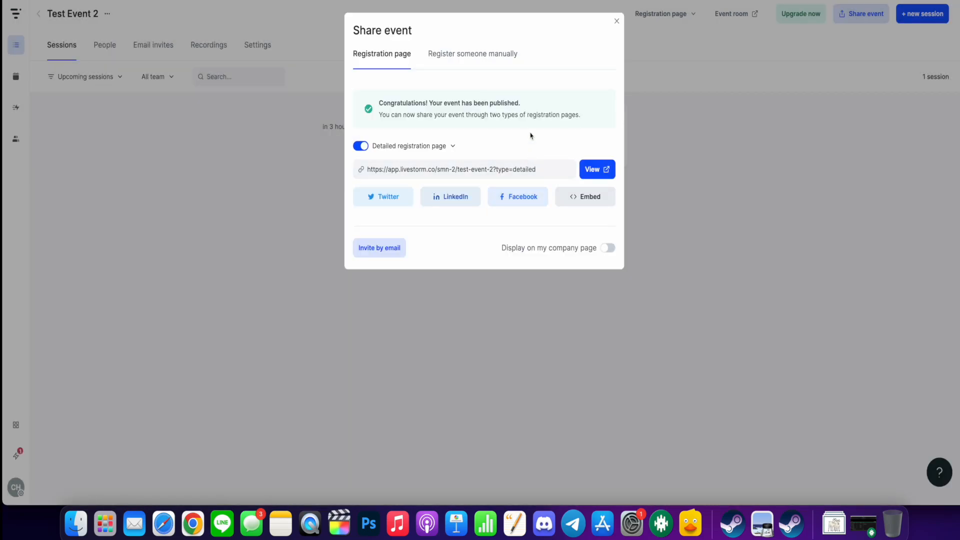
mouse_move(455, 110)
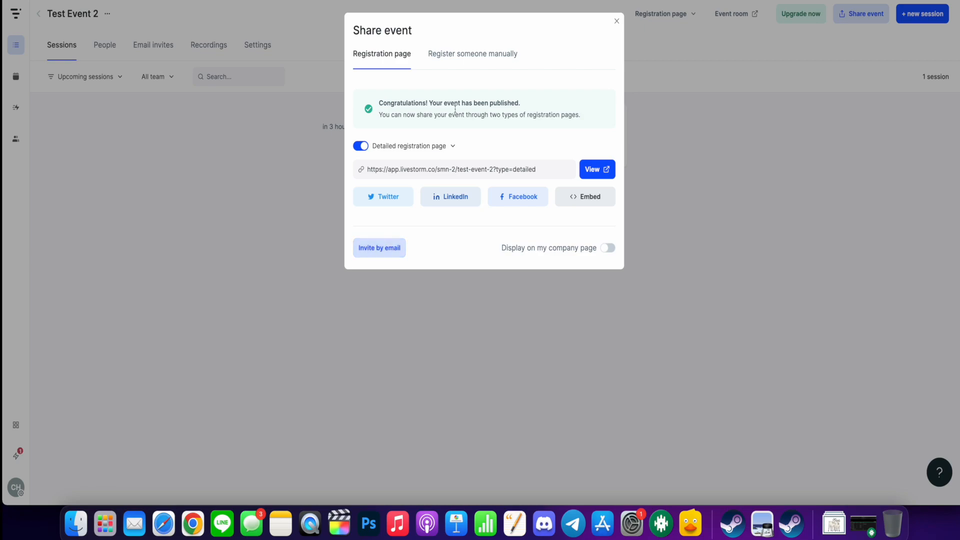
click(472, 54)
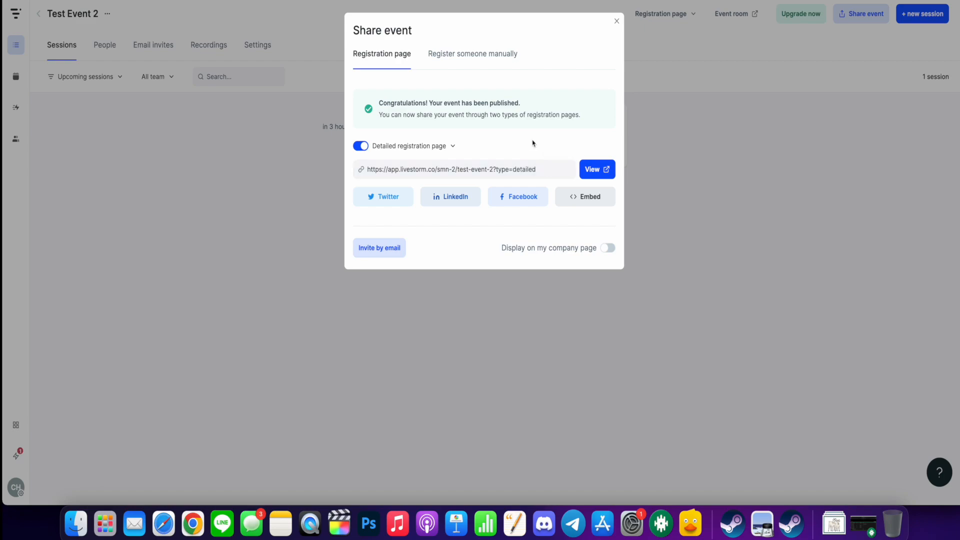
mouse_move(527, 141)
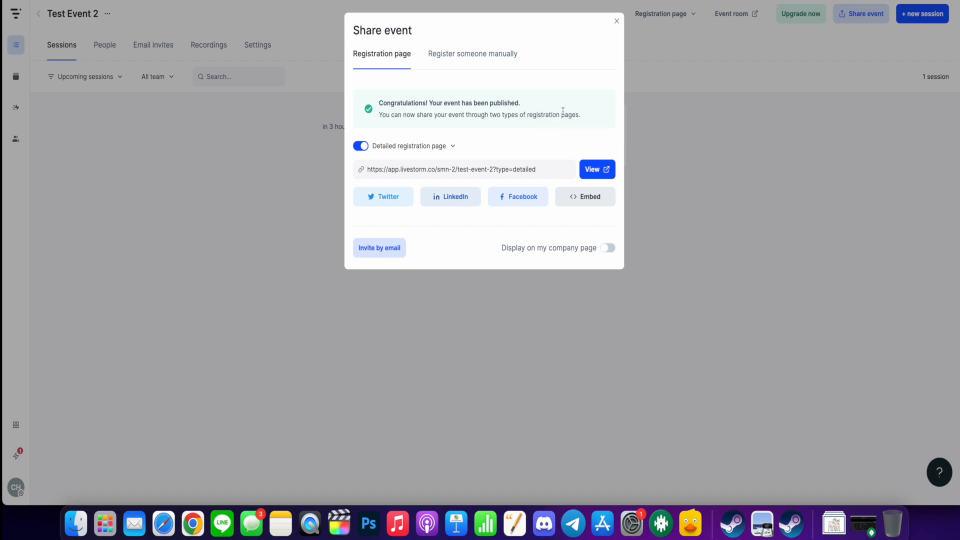
mouse_move(617, 22)
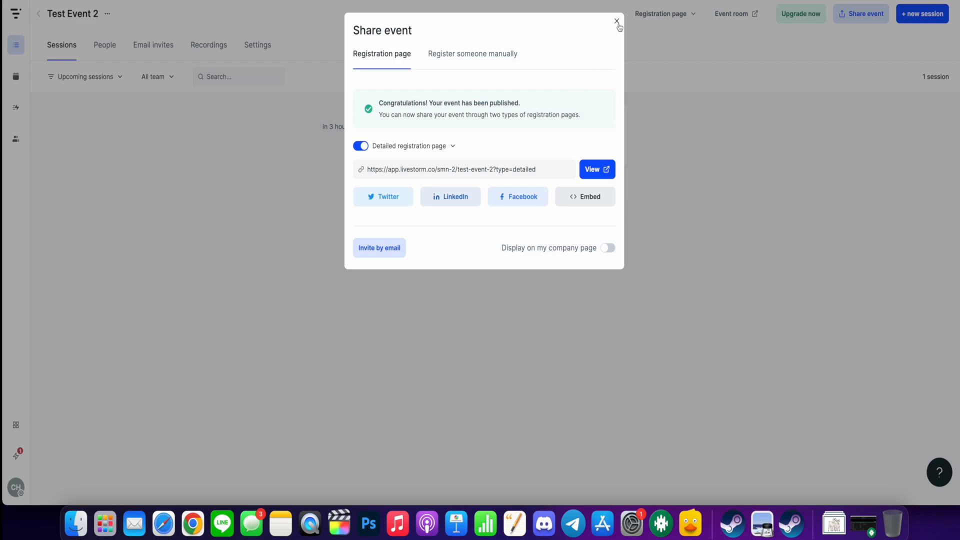
Step: Close the Share event window and show the calendar with Test Event 2 on Monday 13 June, 10 PM
click(617, 22)
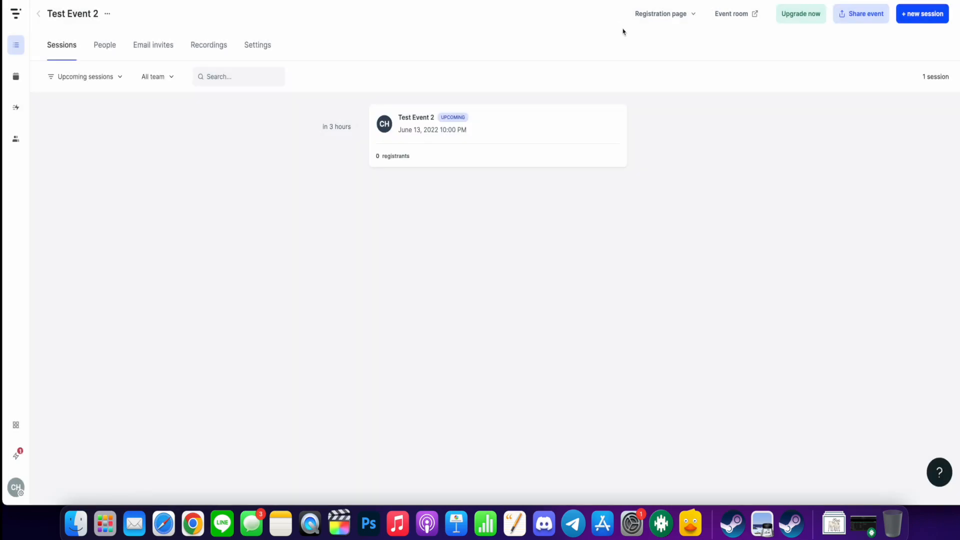
mouse_move(15, 77)
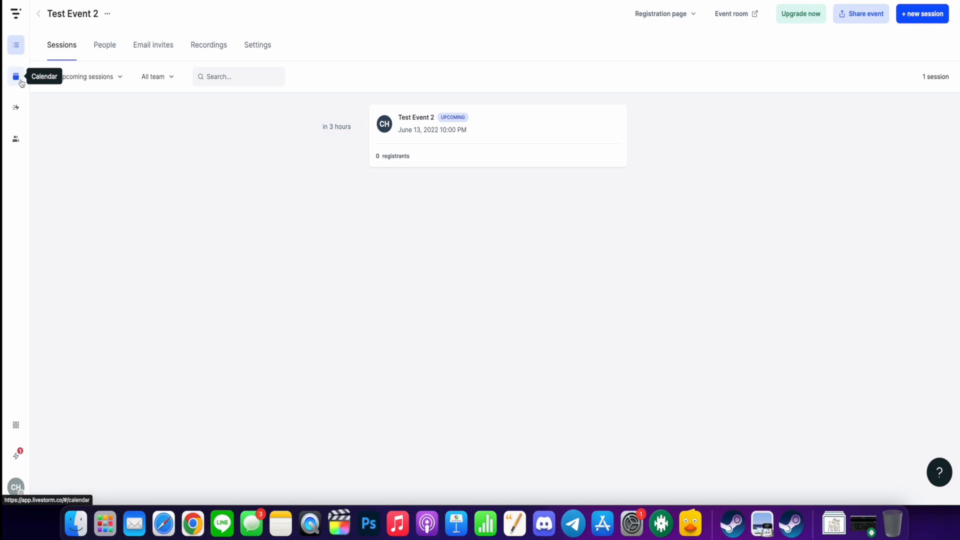
click(15, 77)
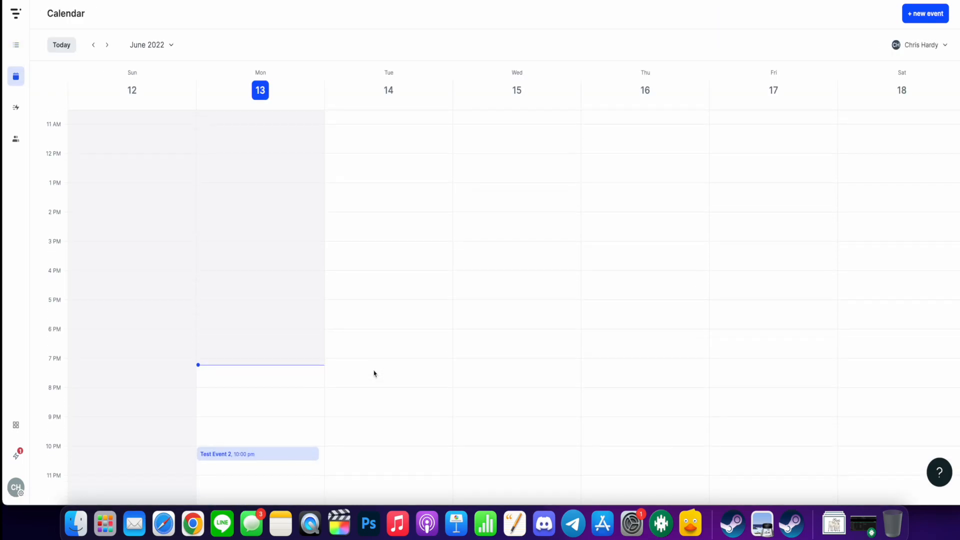
mouse_move(262, 463)
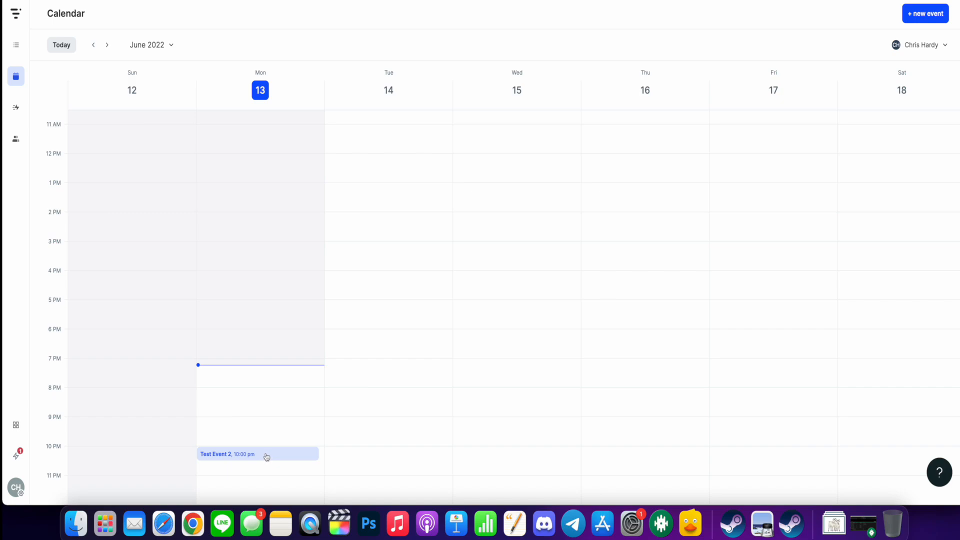
Step: Bring up Test Event 2's session details from the calendar, upcoming 13 June 2022 at 10 PM
click(227, 454)
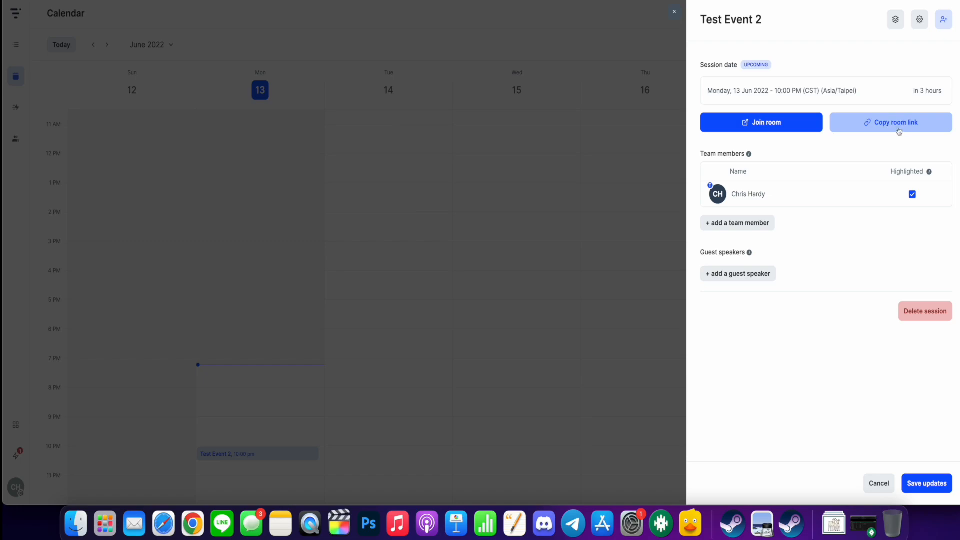
mouse_move(782, 249)
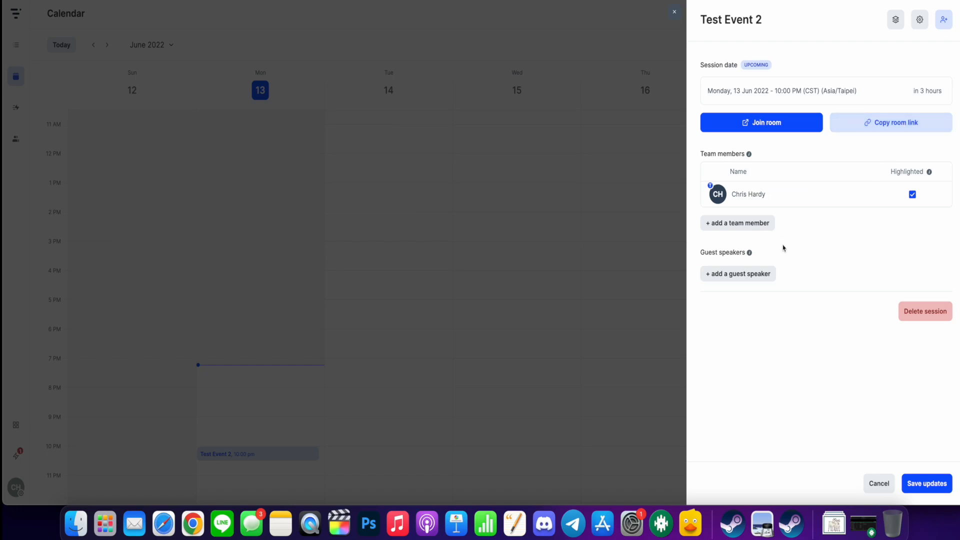
mouse_move(591, 159)
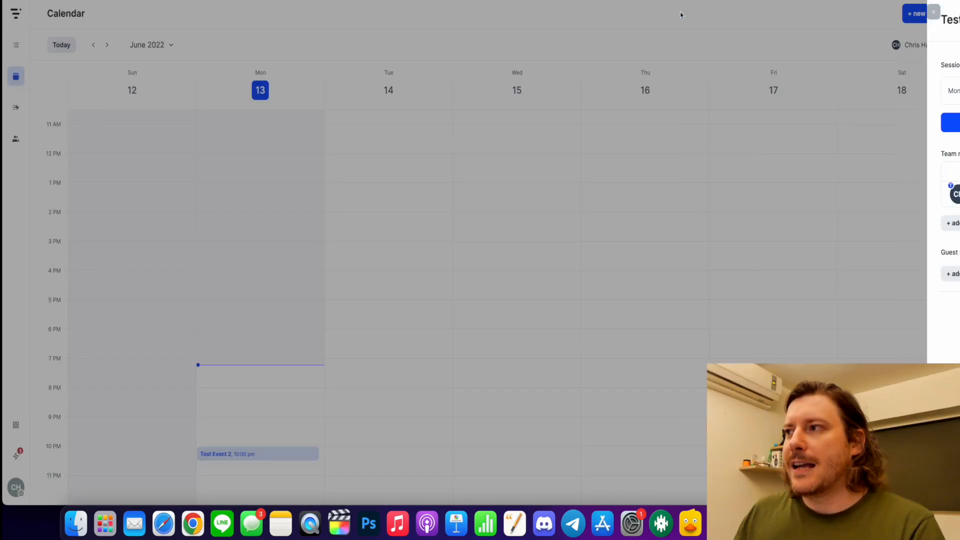
Step: Close the session panel, leaving the calendar showing Test Event 2 on 13 June
click(932, 12)
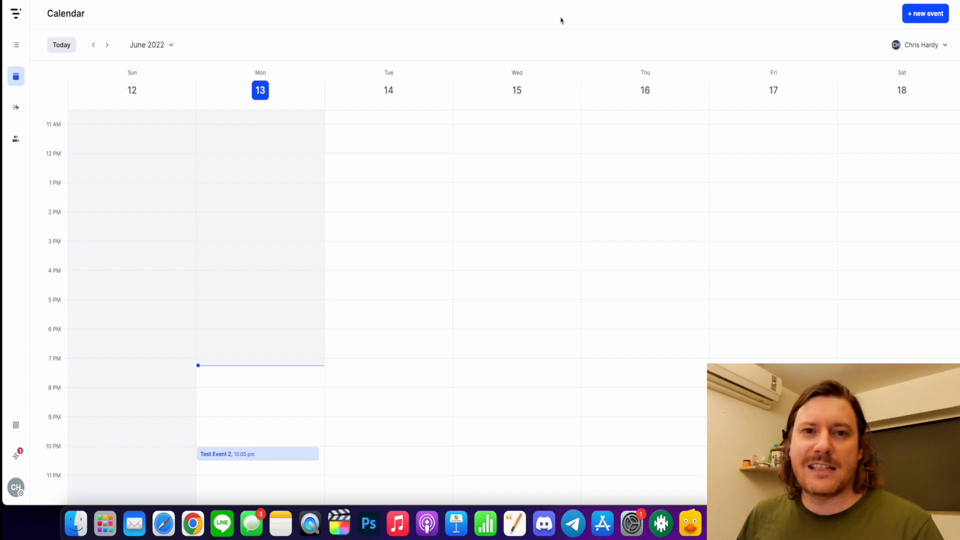
mouse_move(449, 20)
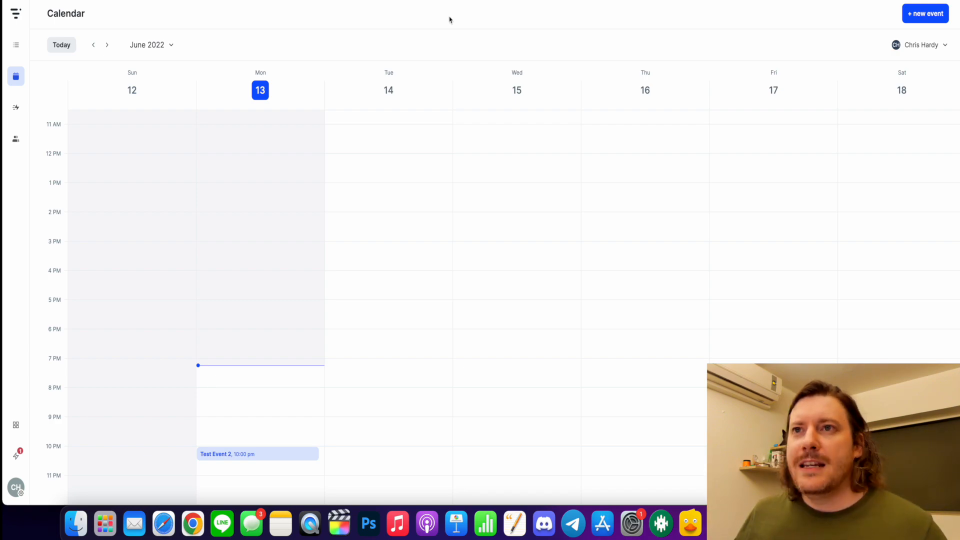